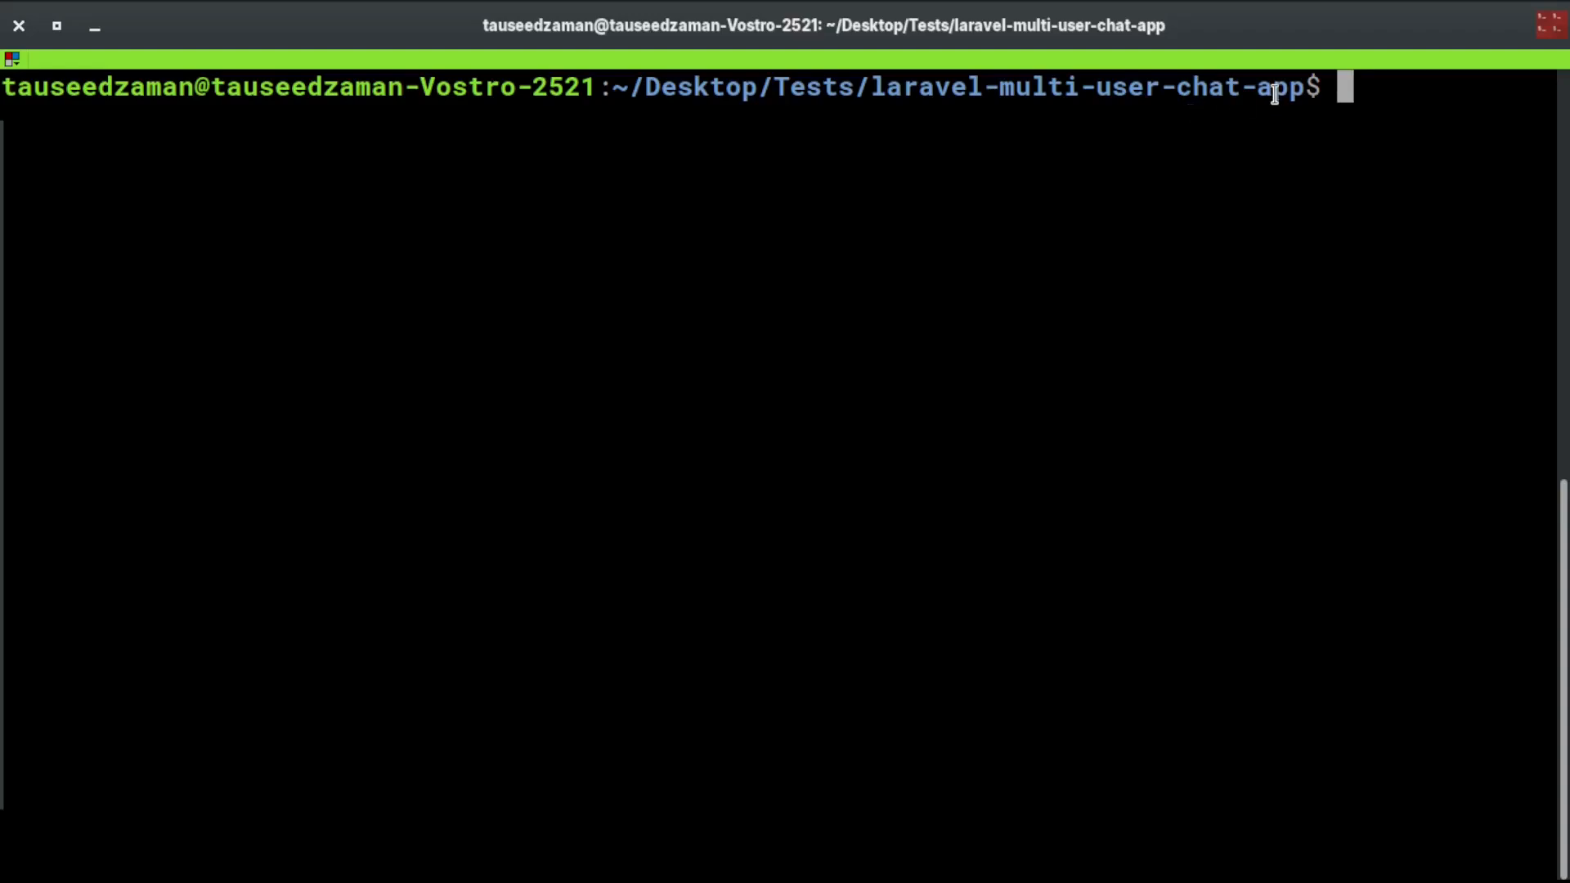
Run php artisan migrate:fresh --seed in the chat app project folder
{"action": "type", "text": "php"}
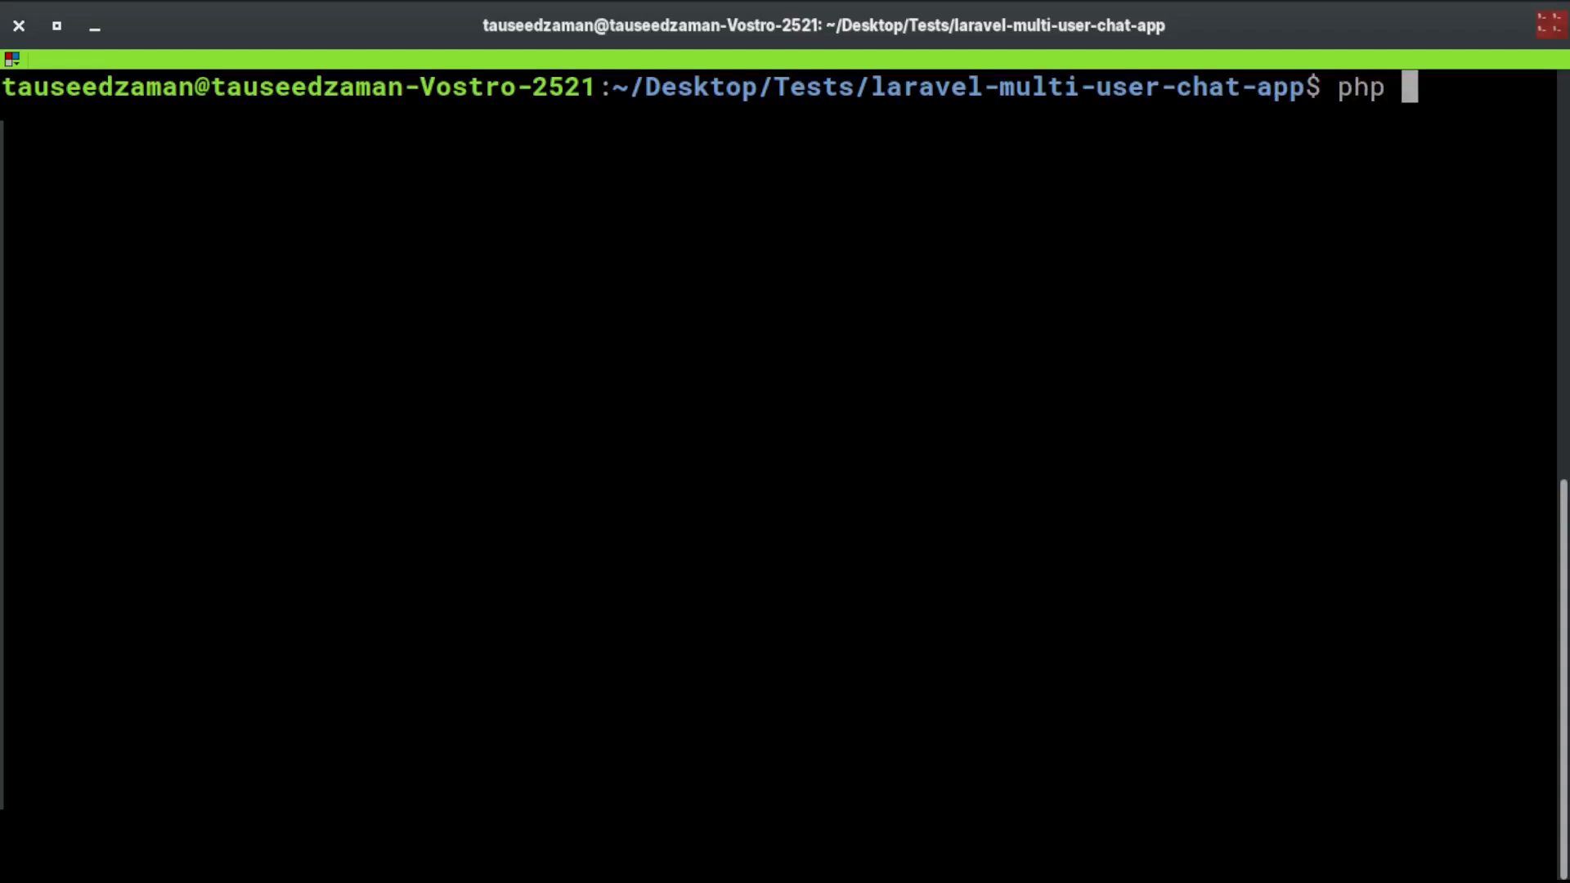
{"action": "type", "text": "artisan migra"}
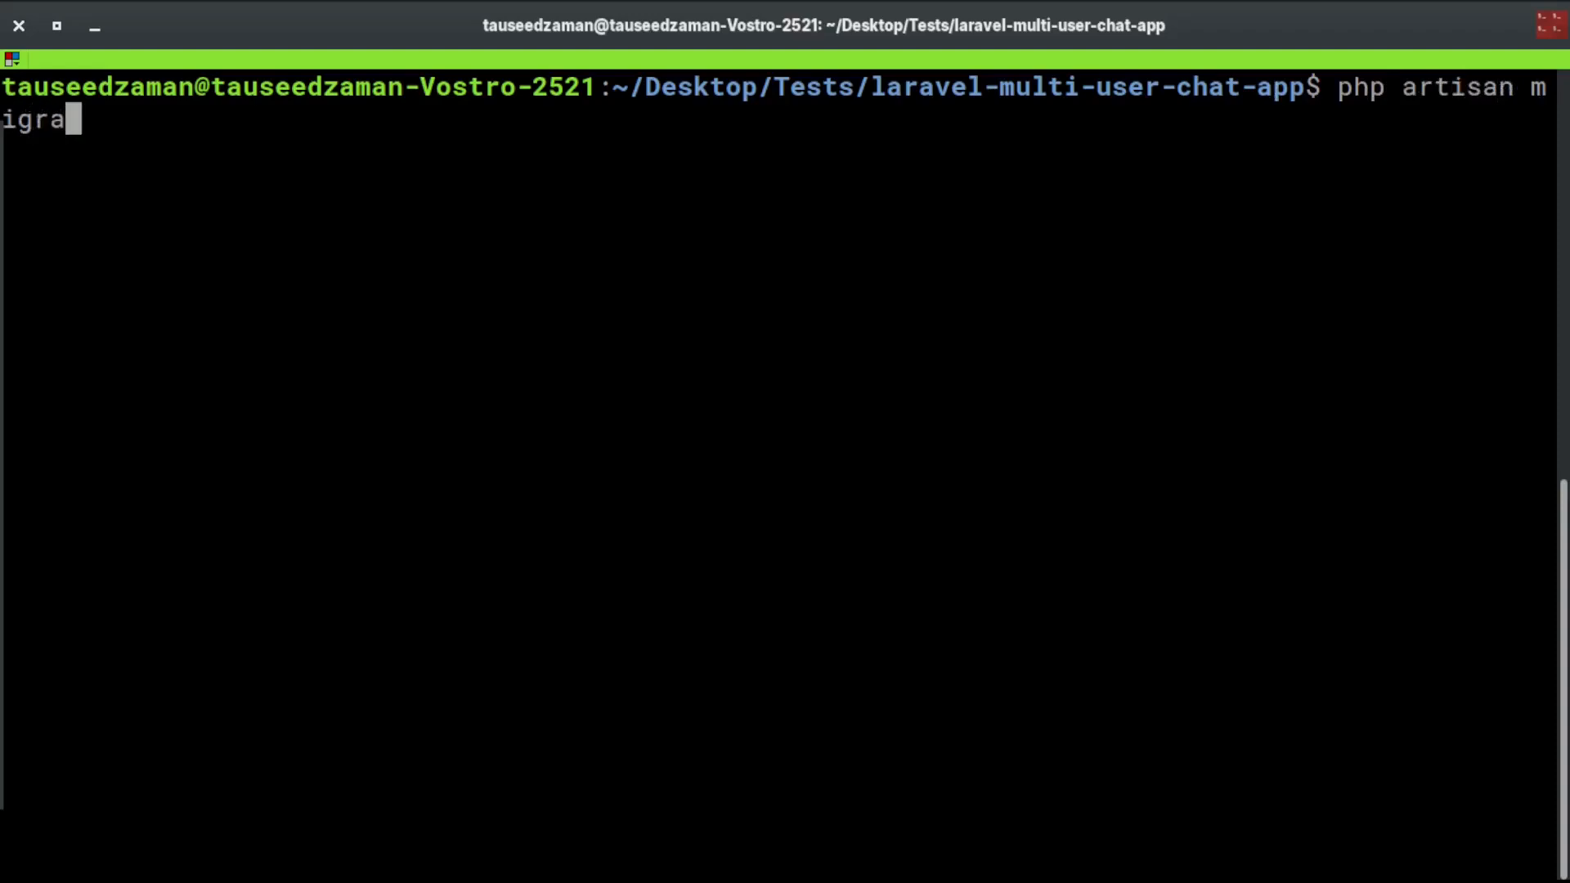
{"action": "type", "text": "te:F"}
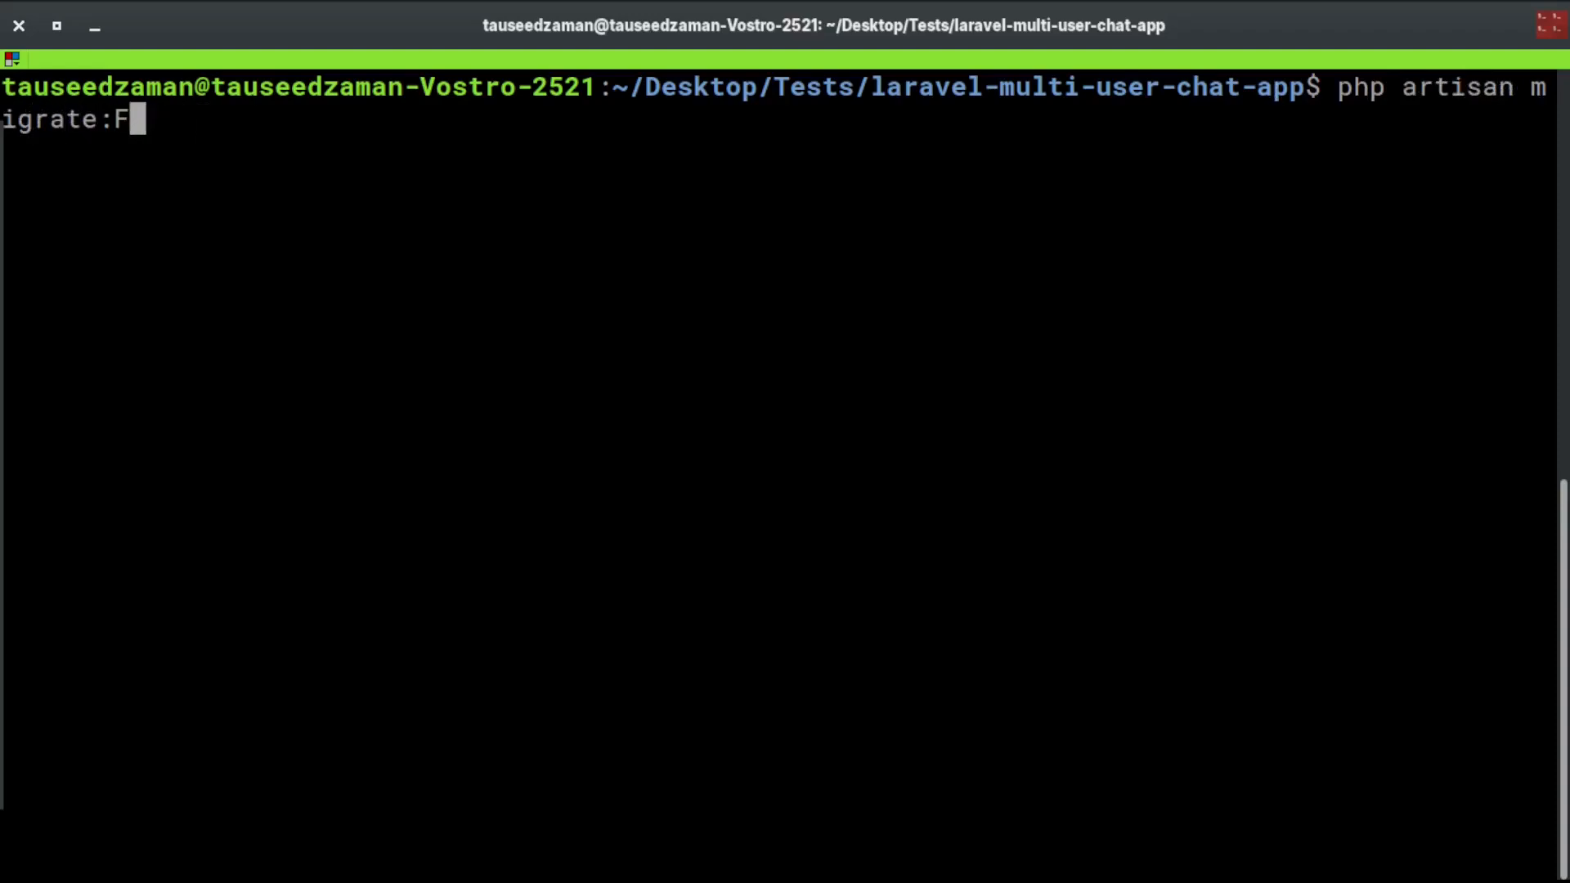
{"action": "type", "text": "resh --see"}
{"action": "type", "text": "cat"}
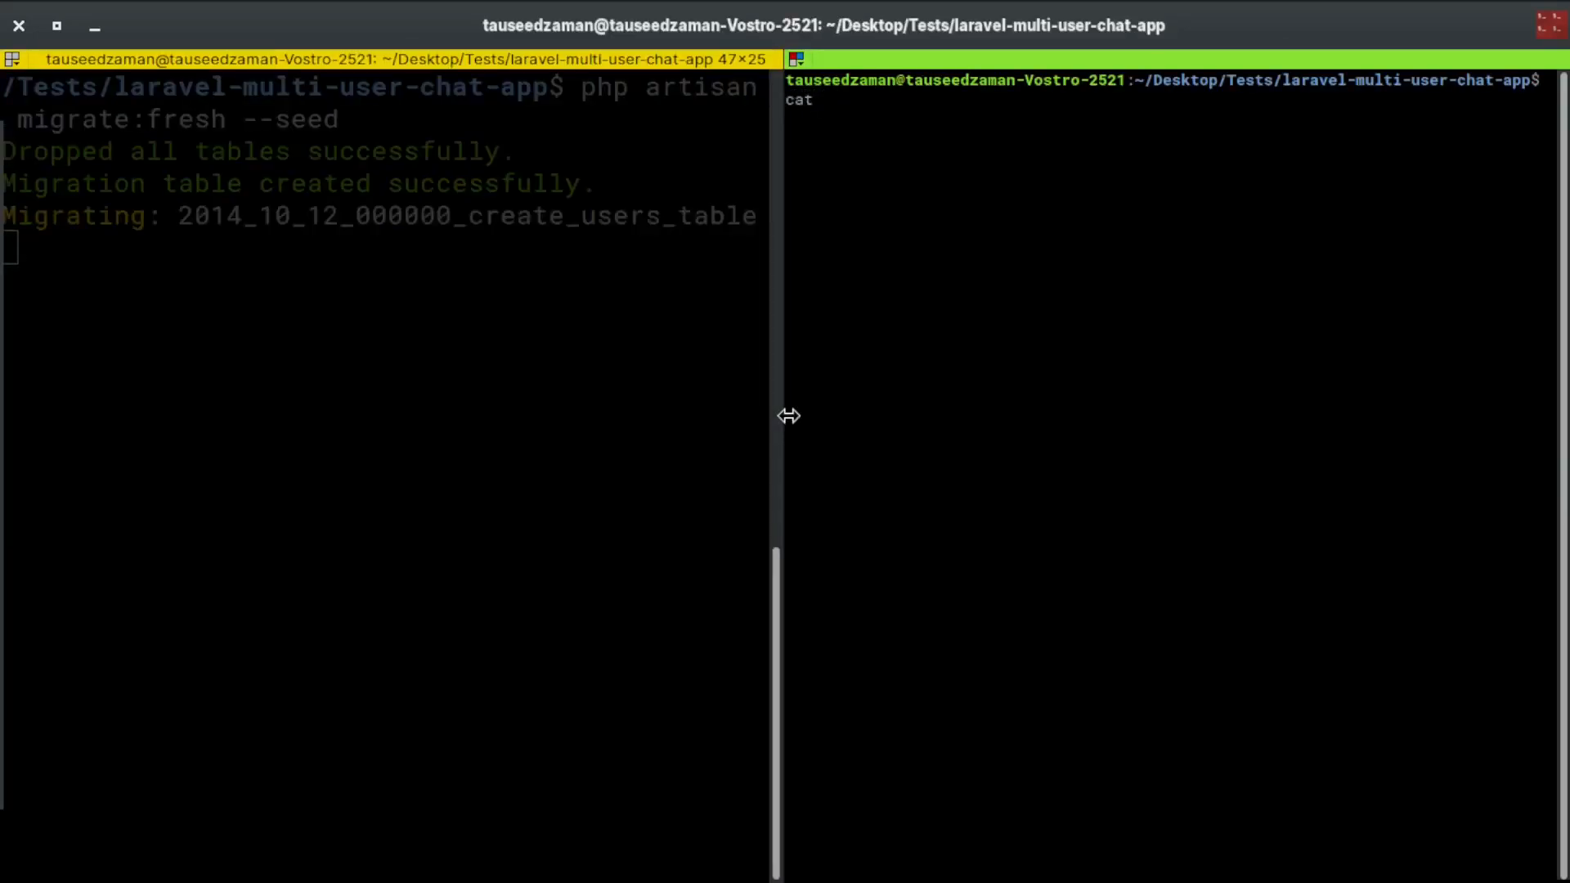
Start the Laravel development server with php artisan serve in the second pane
{"action": "type", "text": "da"}
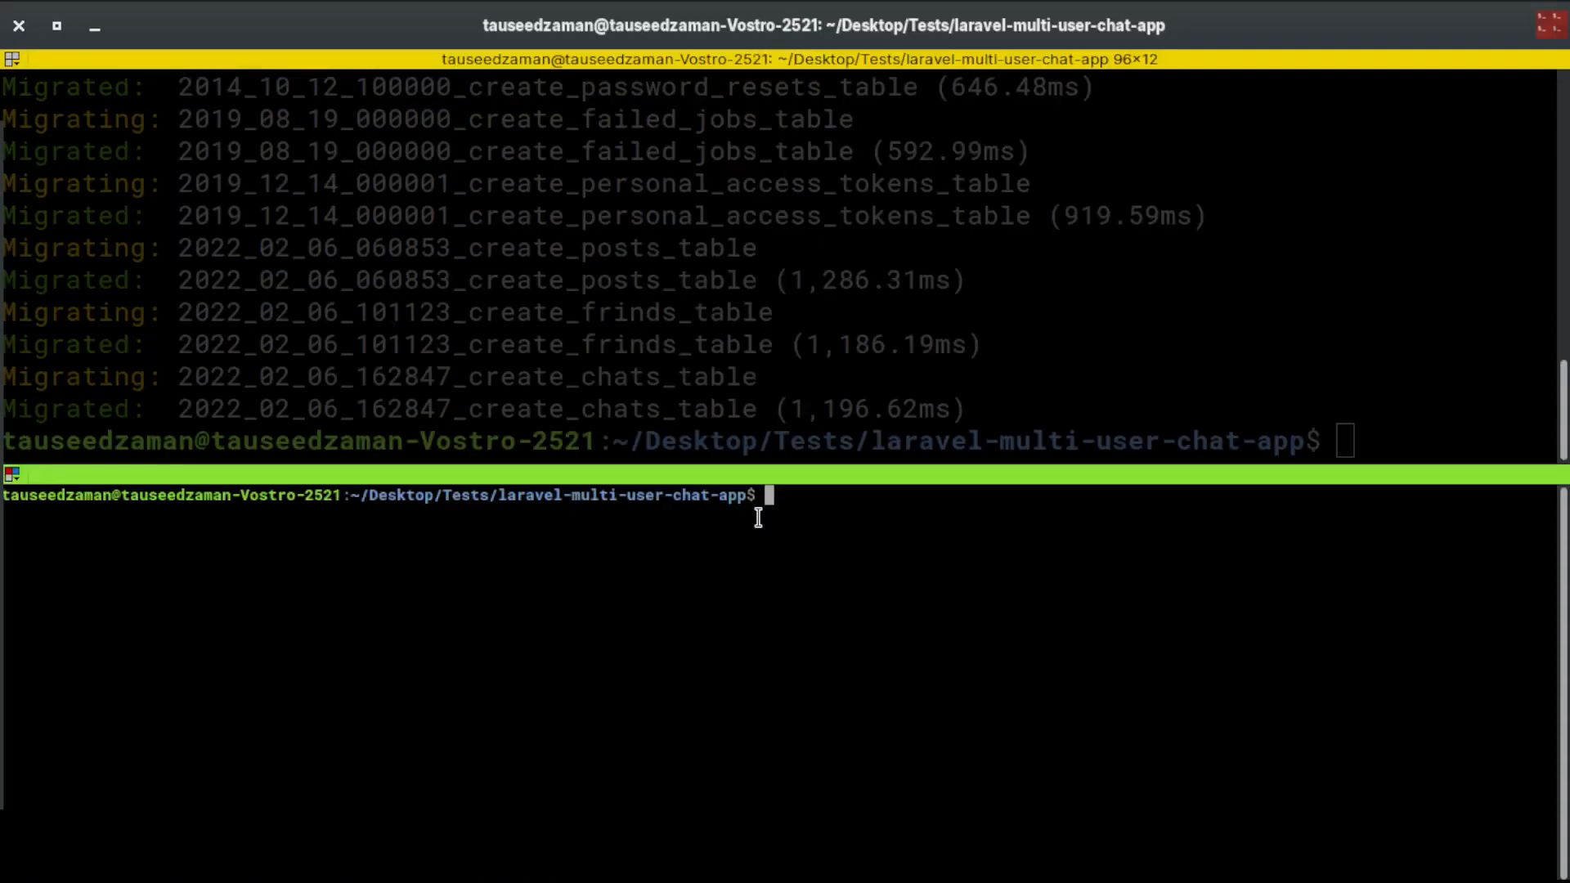
{"action": "type", "text": "php artia"}
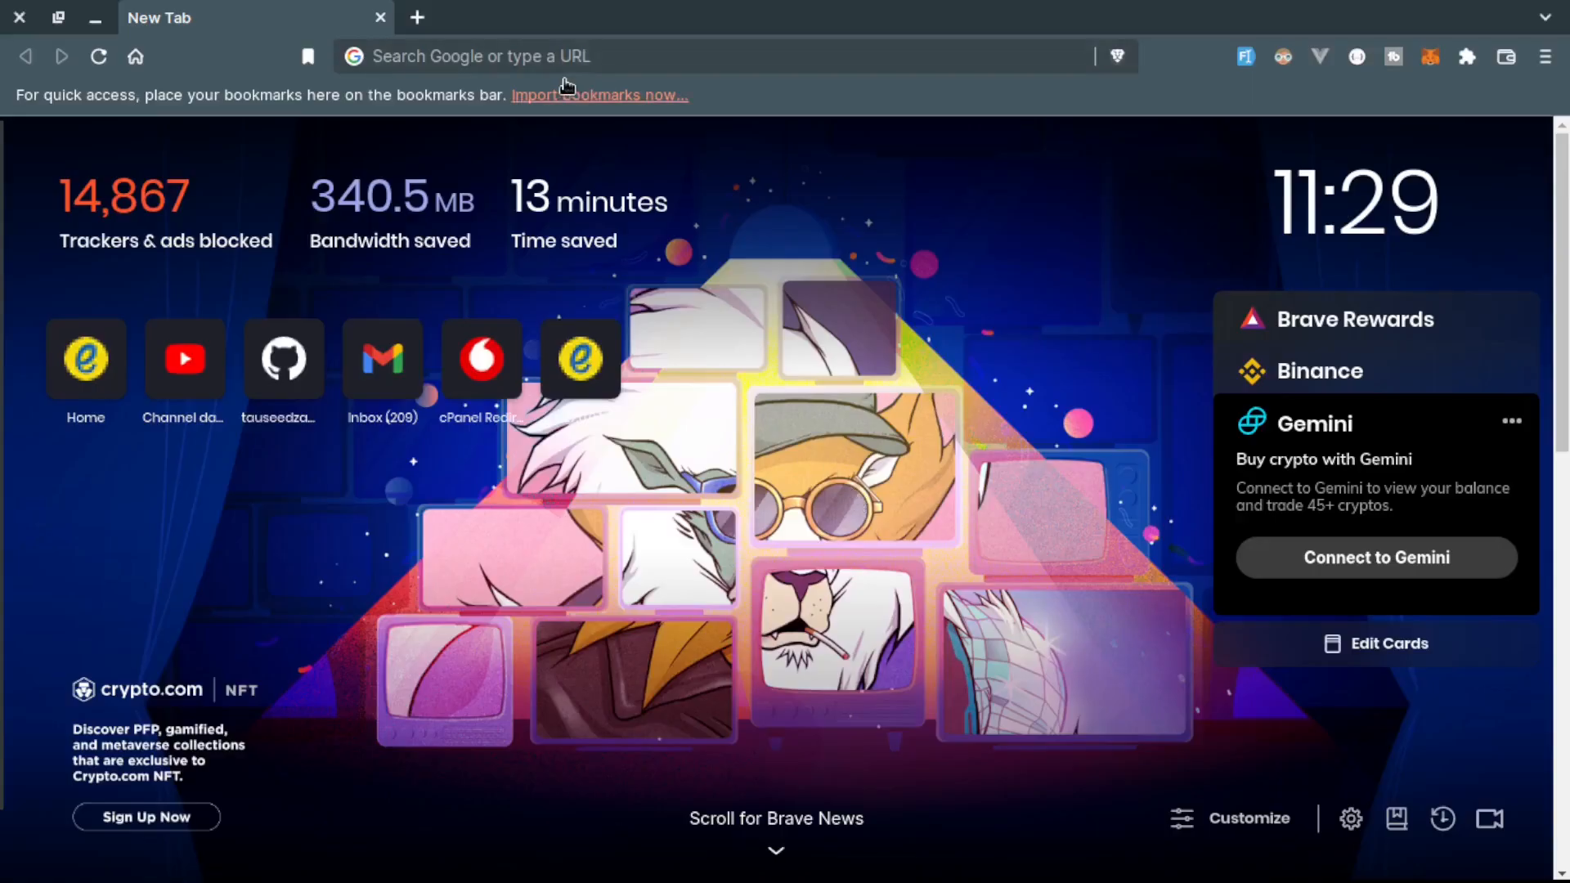
Load 127.0.0.1:8000 in a private Brave window and log in with the saved test email
{"action": "left_click", "coordinate": [1545, 57]}
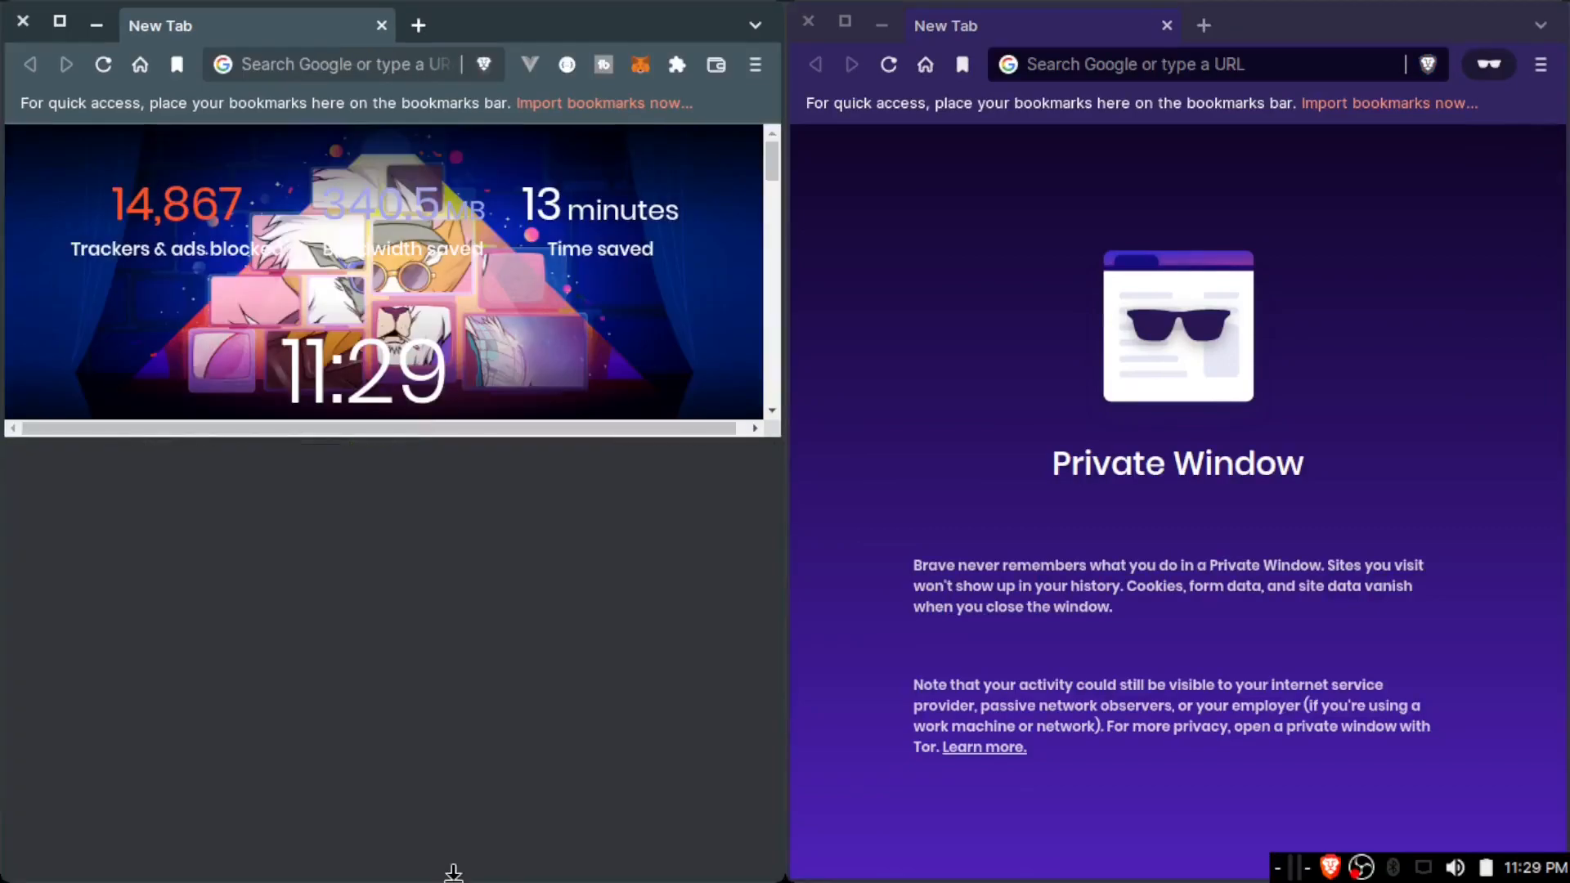
{"action": "type", "text": "127.0.0.1:8000"}
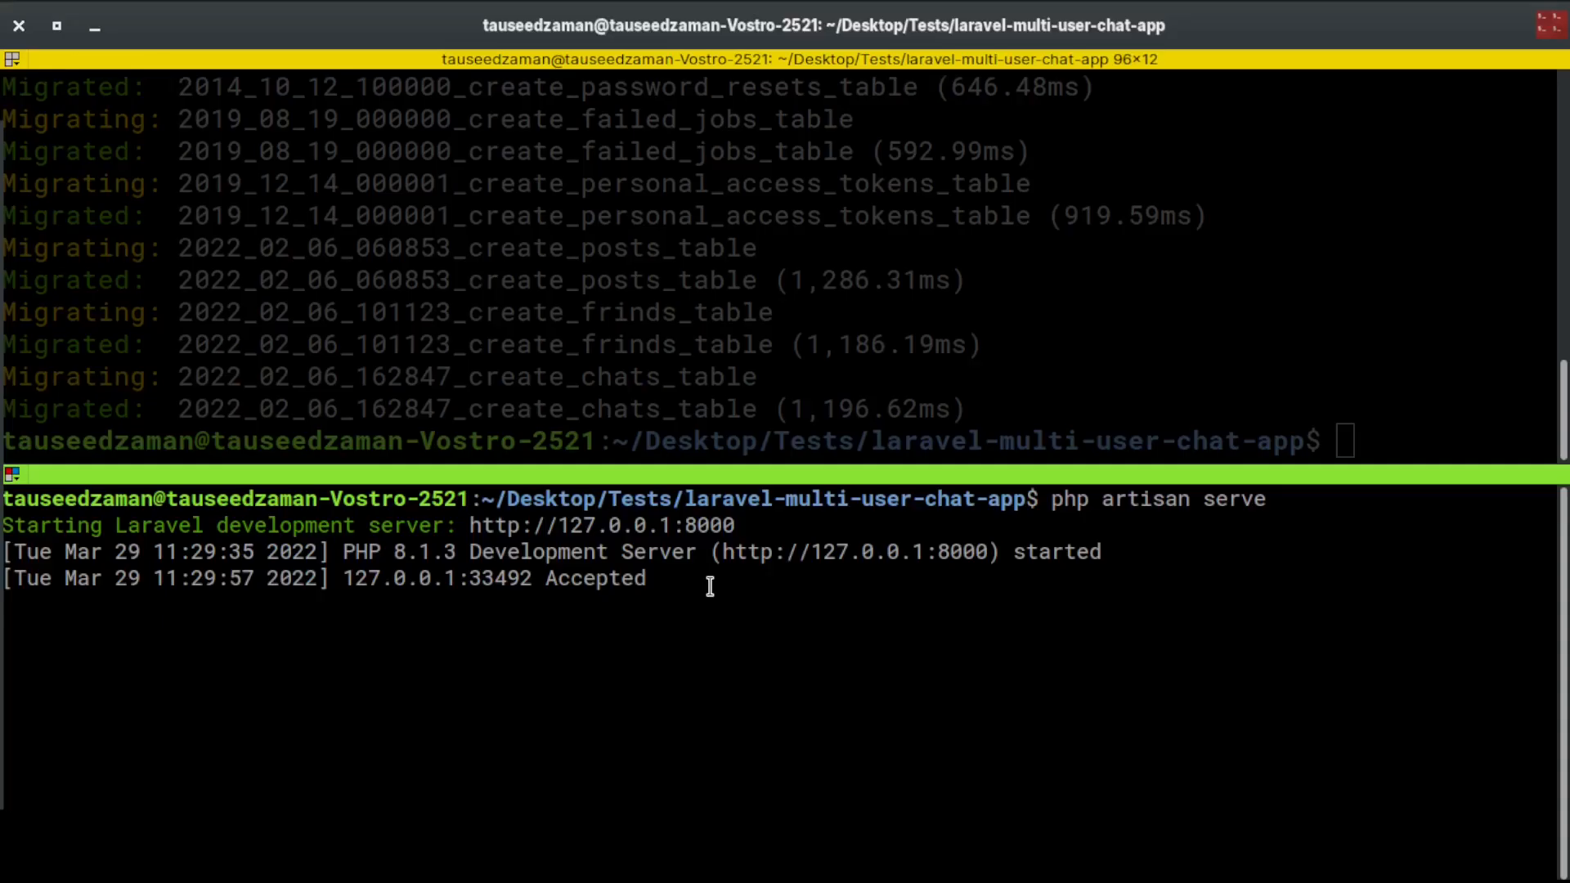
{"action": "left_click", "coordinate": [1177, 461]}
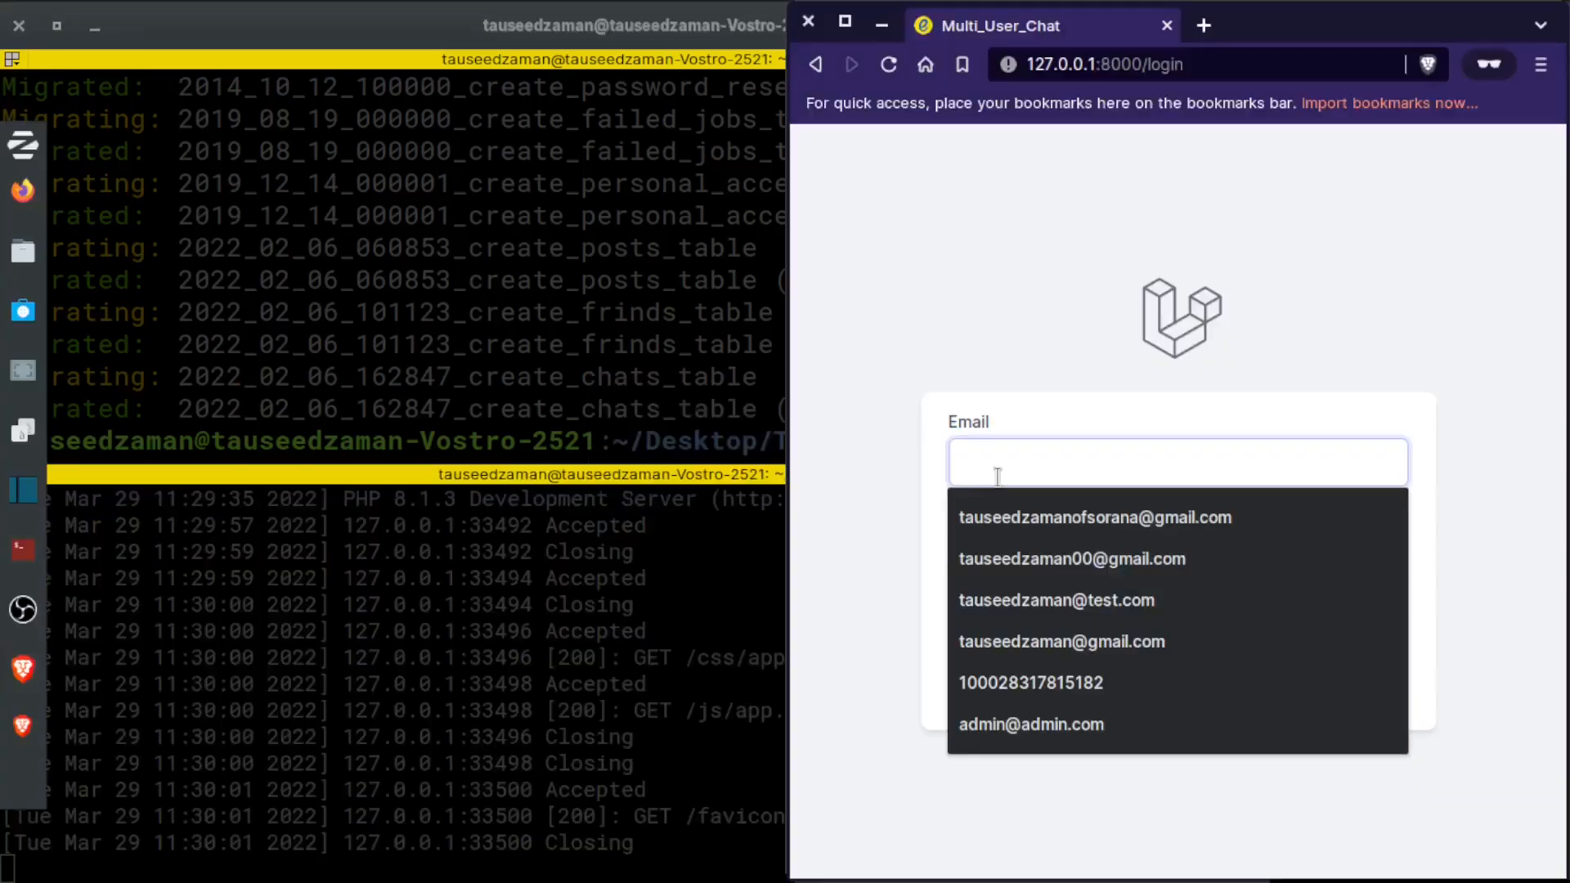
{"action": "left_click", "coordinate": [1057, 599]}
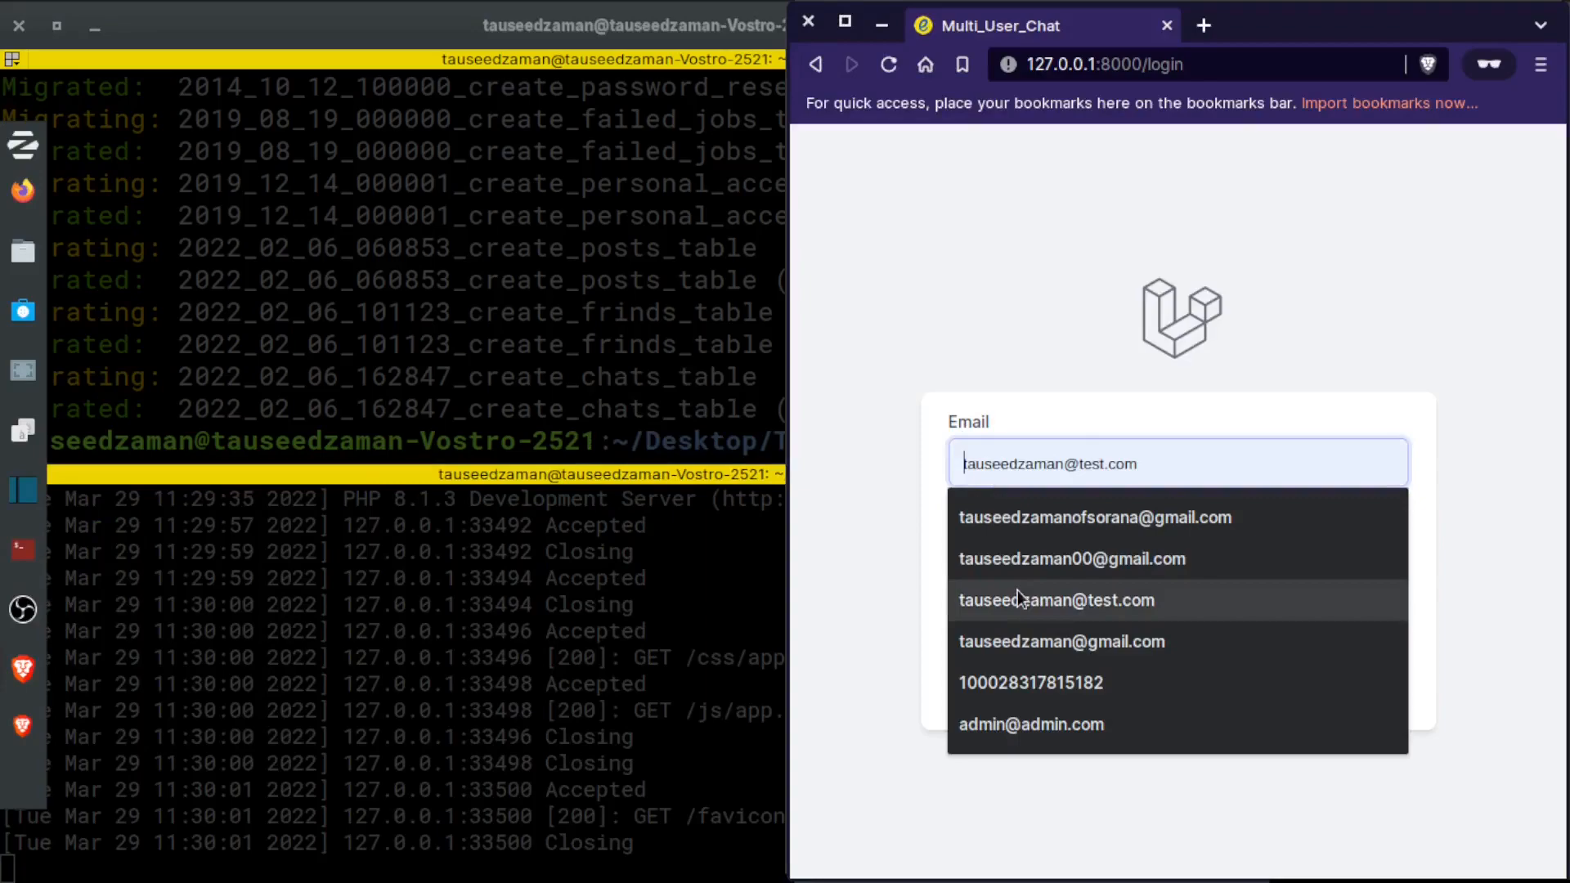
{"action": "left_click", "coordinate": [1056, 599]}
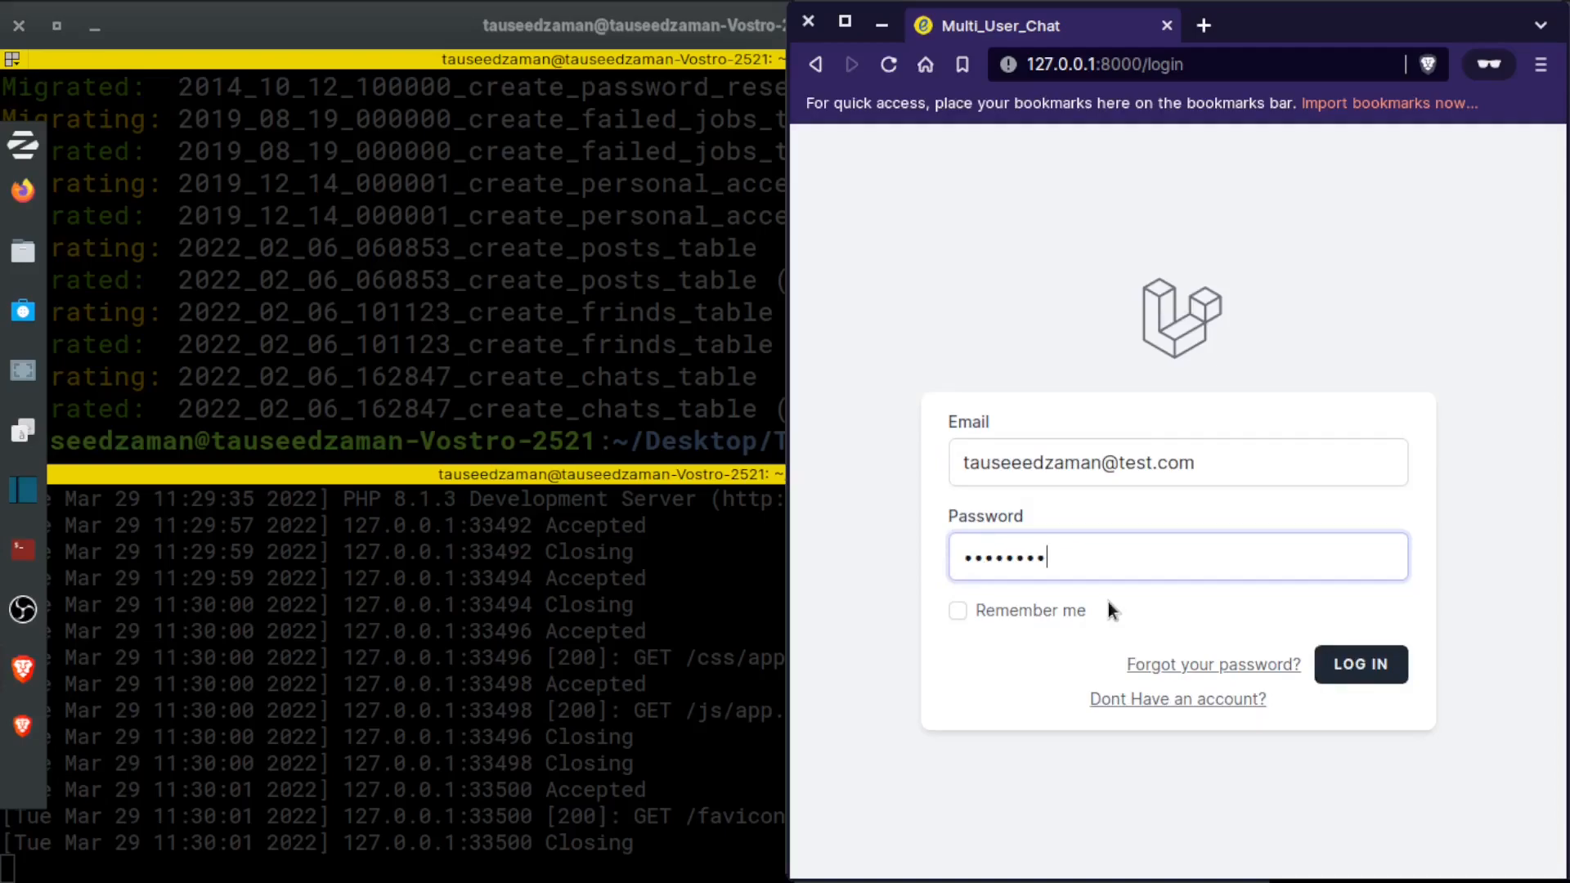
{"action": "left_click", "coordinate": [1360, 664]}
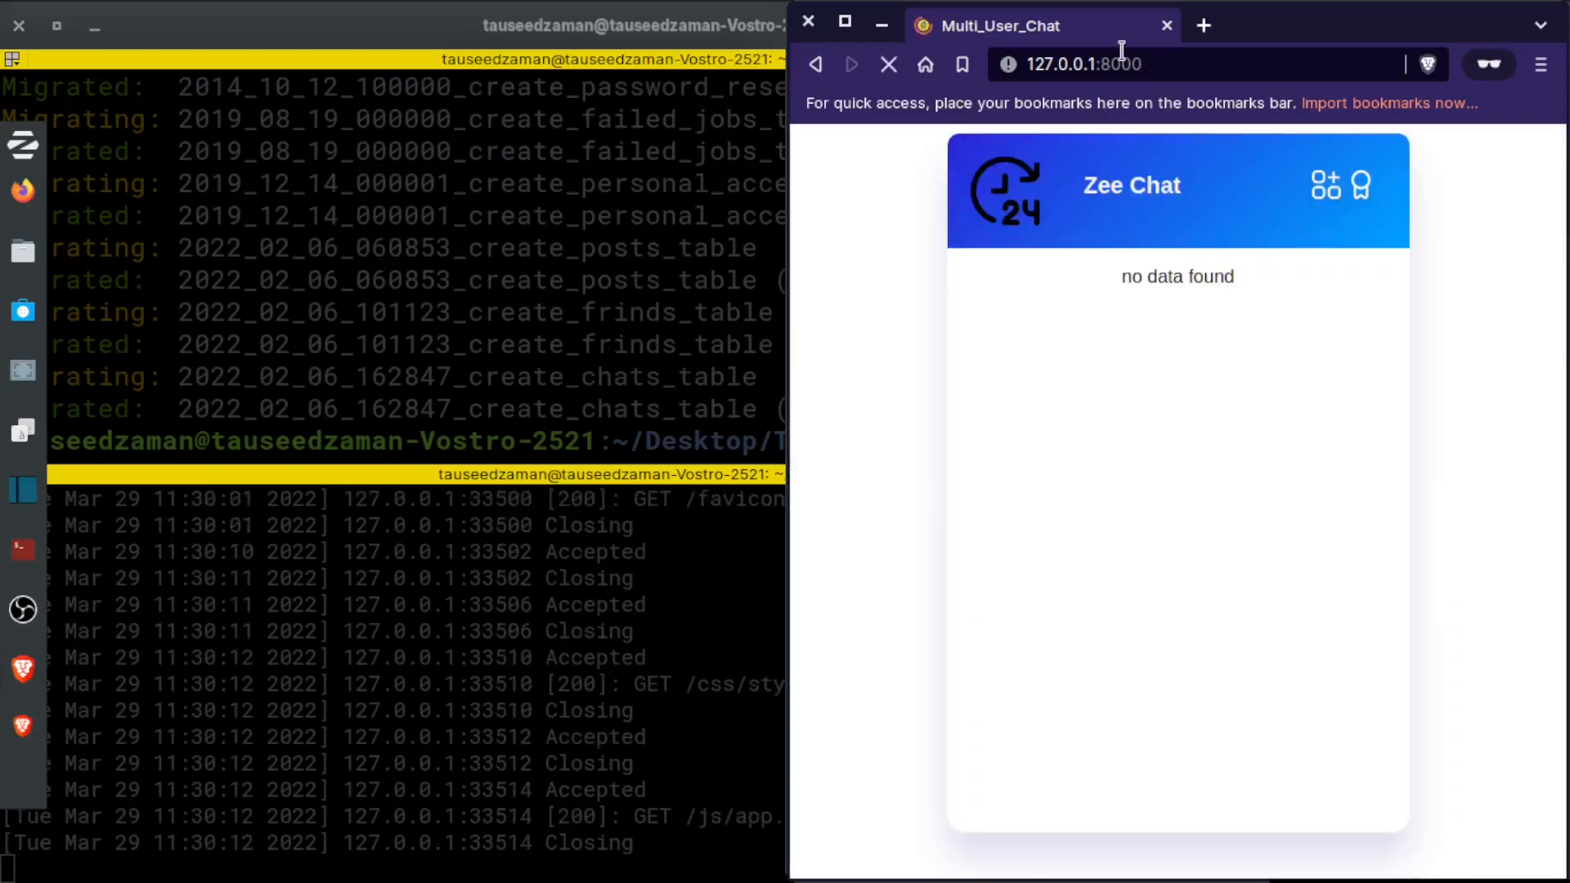
{"action": "left_click", "coordinate": [887, 64]}
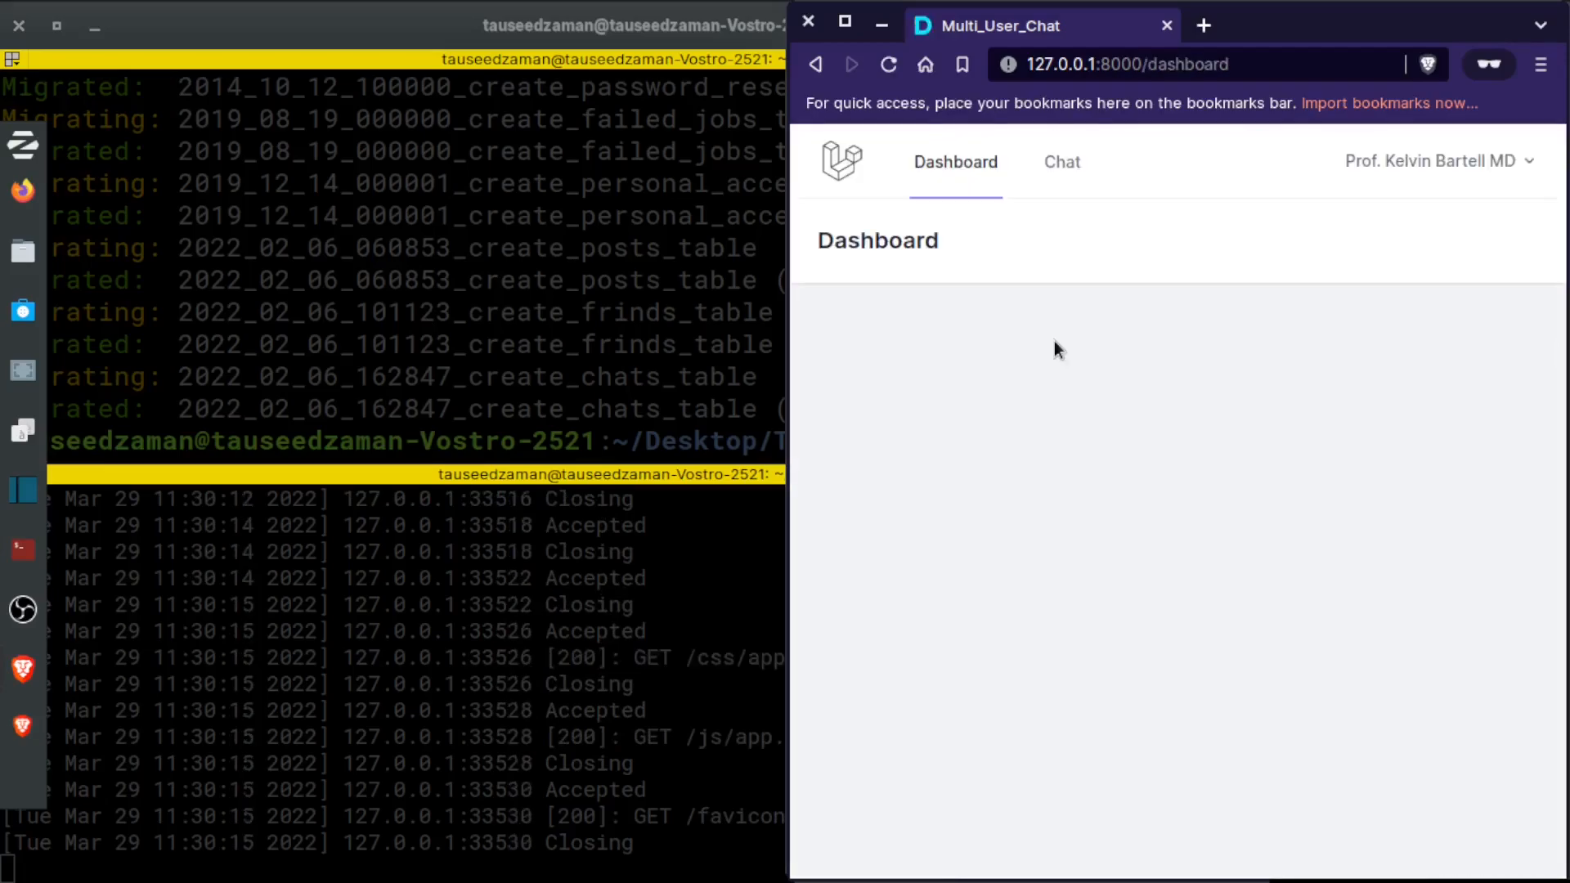
{"action": "mouse_move", "coordinate": [967, 394]}
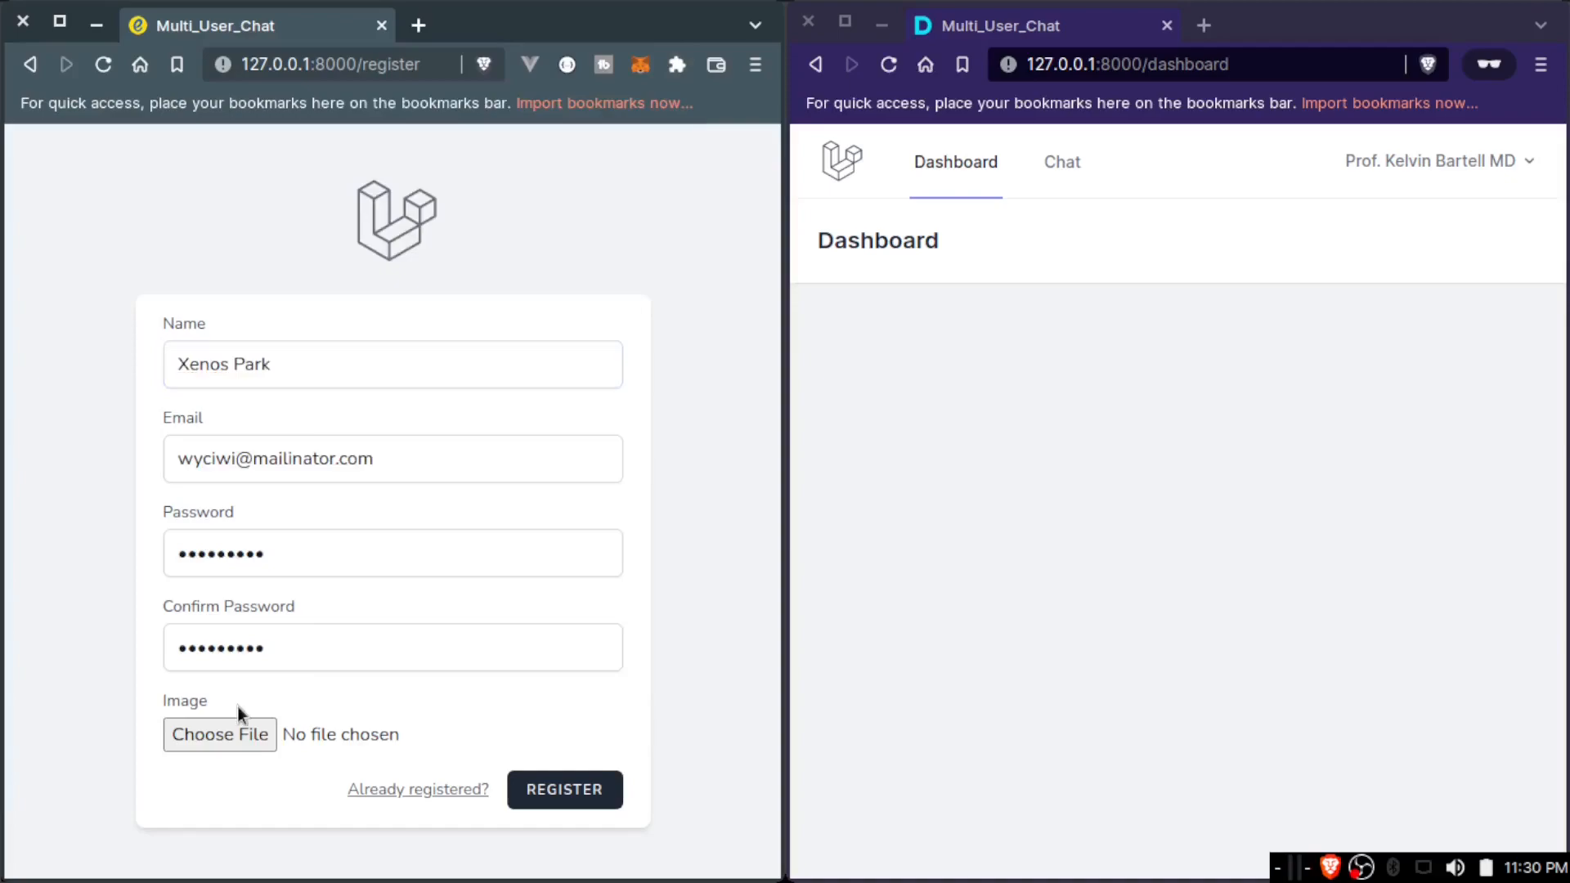
Register a second account in the normal window with zaman.png as its avatar
{"action": "left_click", "coordinate": [219, 734]}
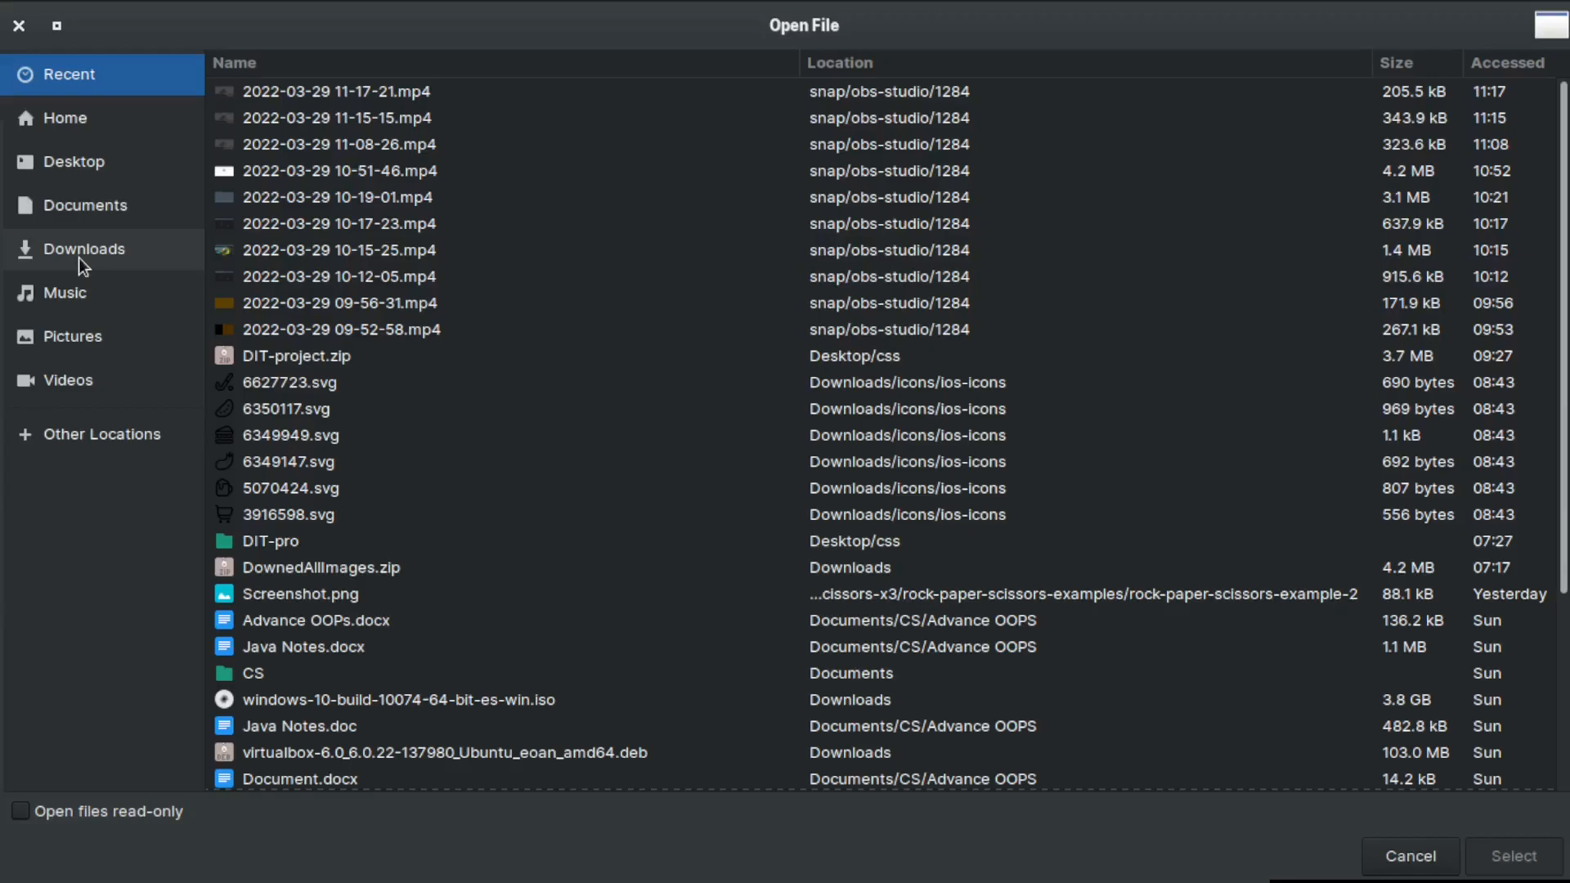
{"action": "mouse_move", "coordinate": [81, 344]}
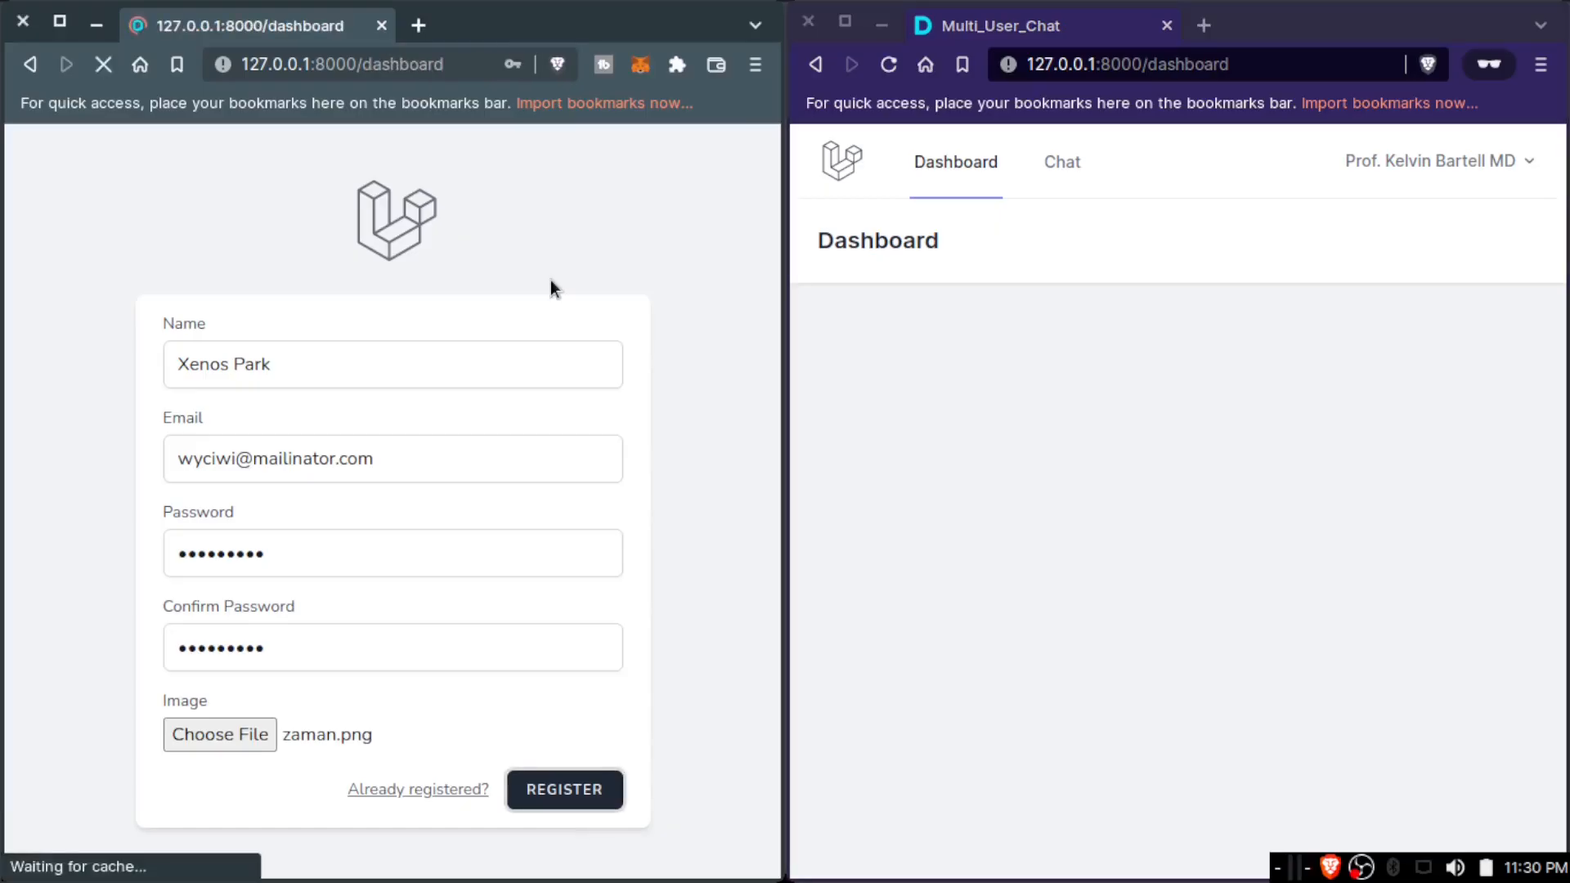
{"action": "left_click", "coordinate": [563, 789]}
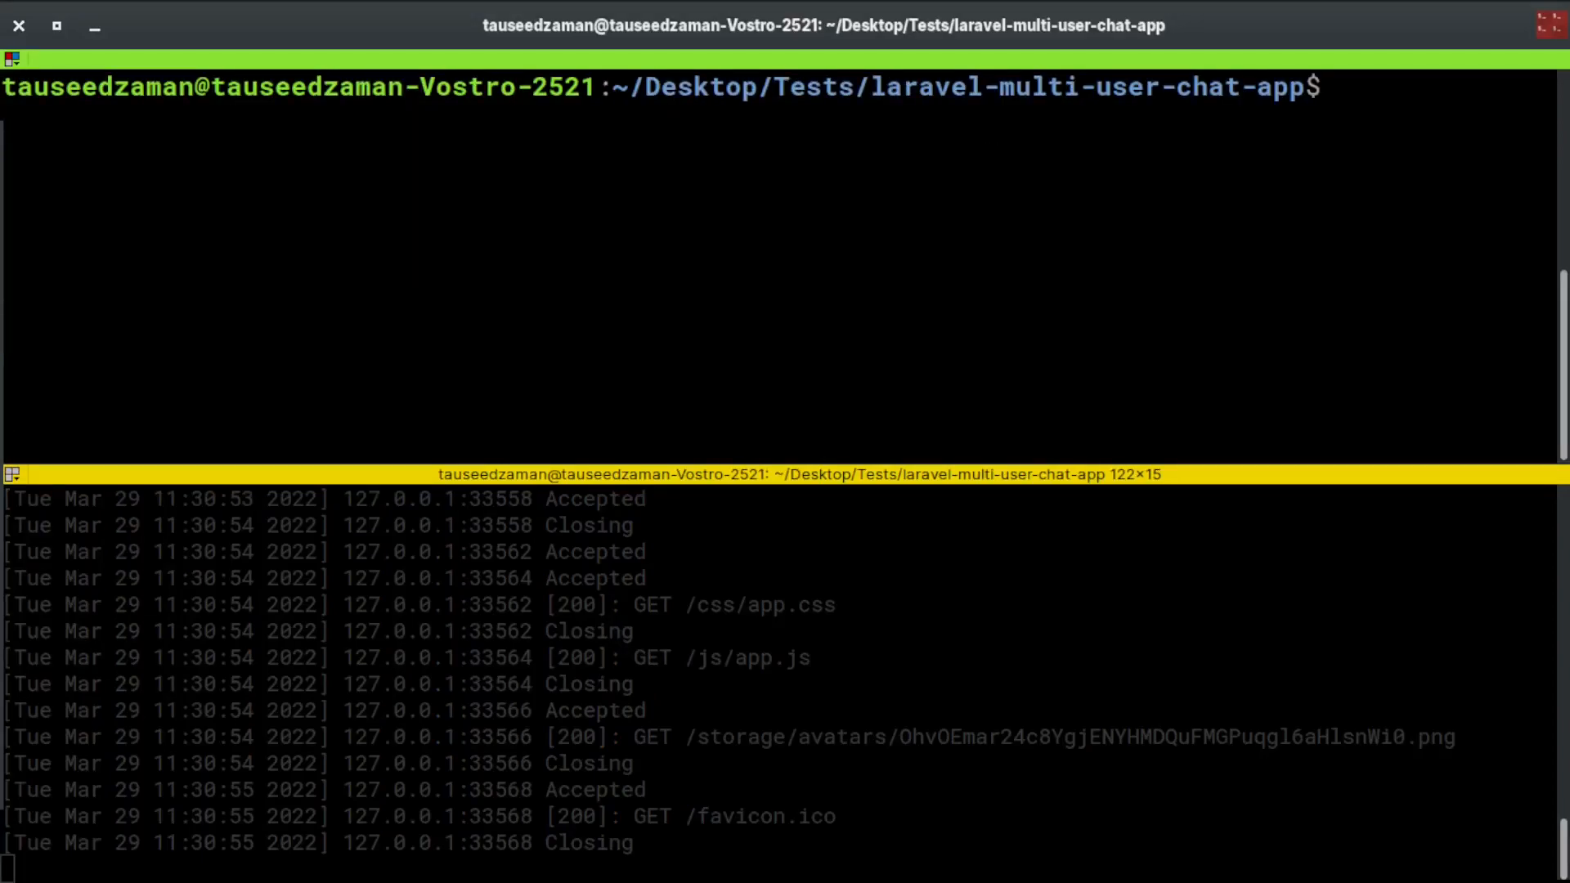
Start php artisan tinker and fetch the first user with App\Models\User::first()
{"action": "type", "text": "php artisn"}
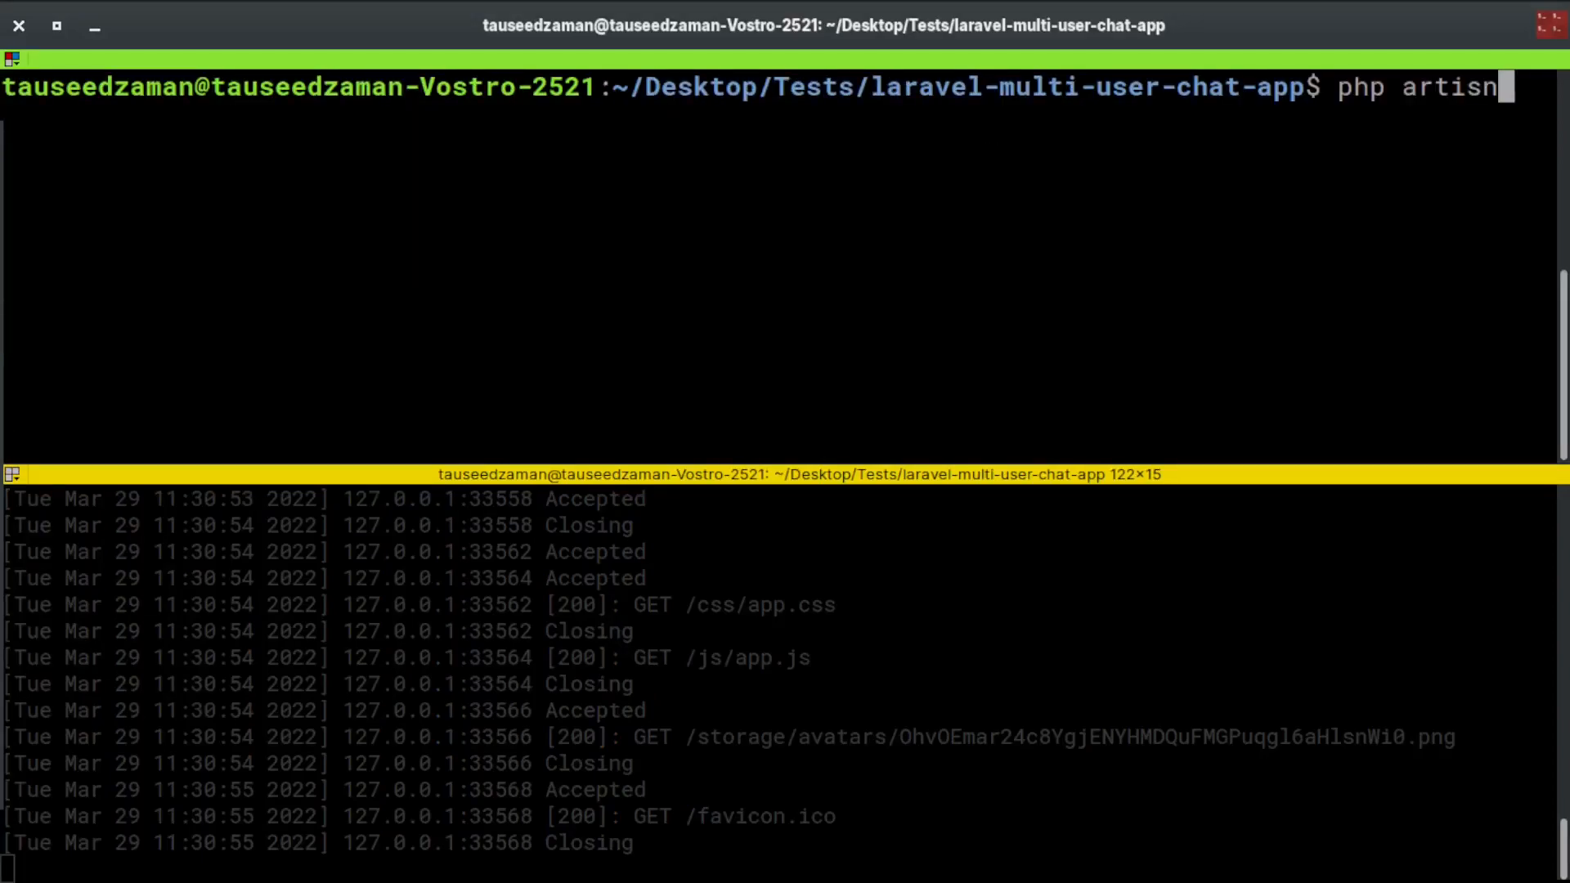
{"action": "type", "text": "tinker"}
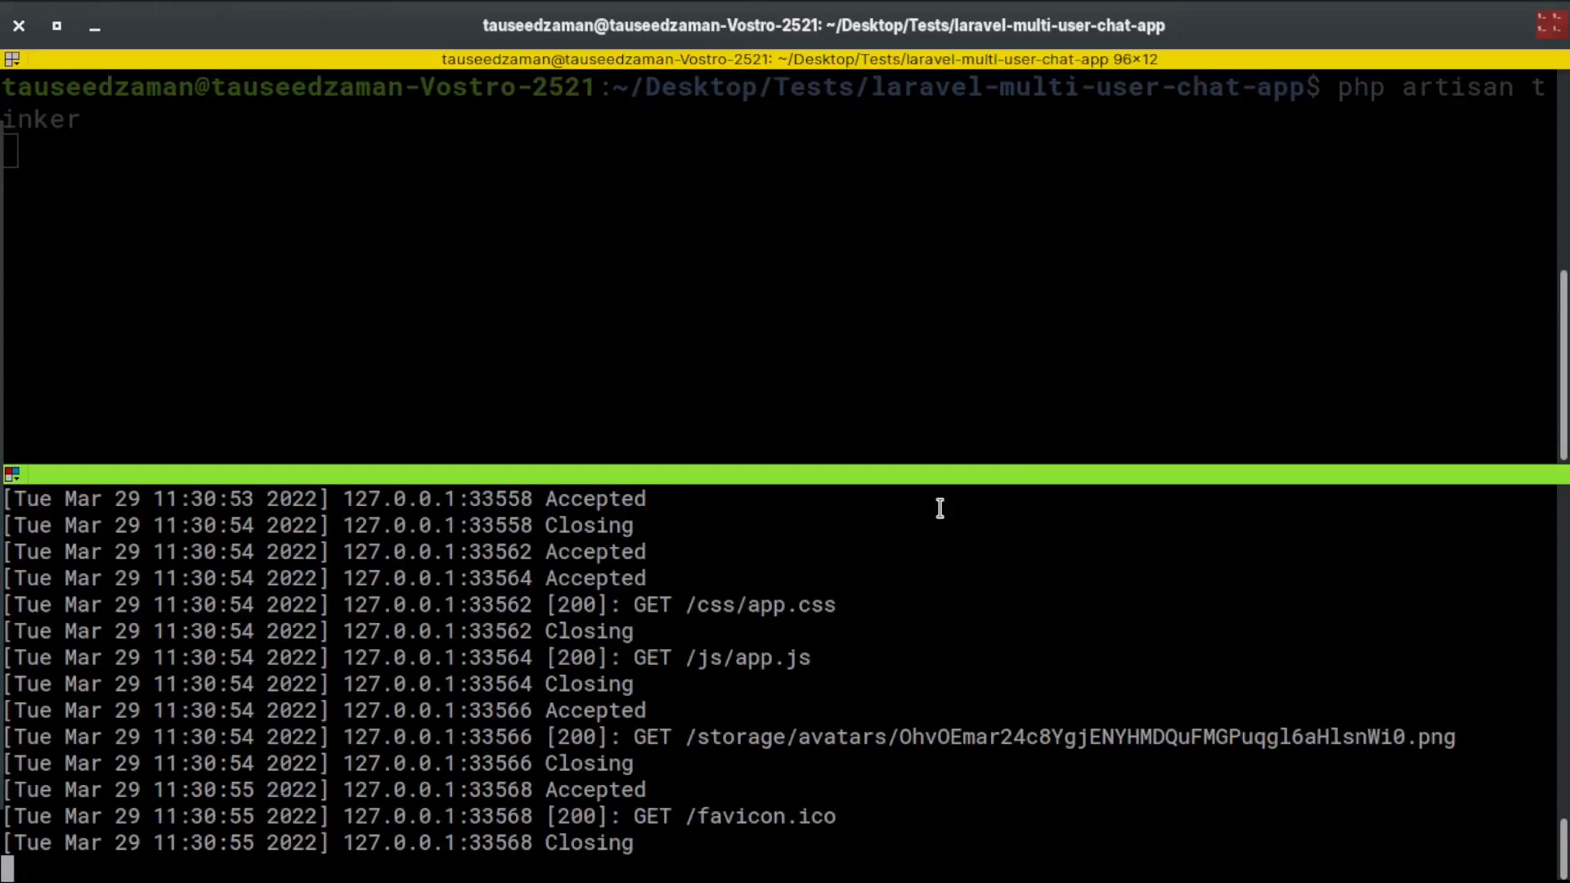
{"action": "type", "text": "App\\Models\\User::first()"}
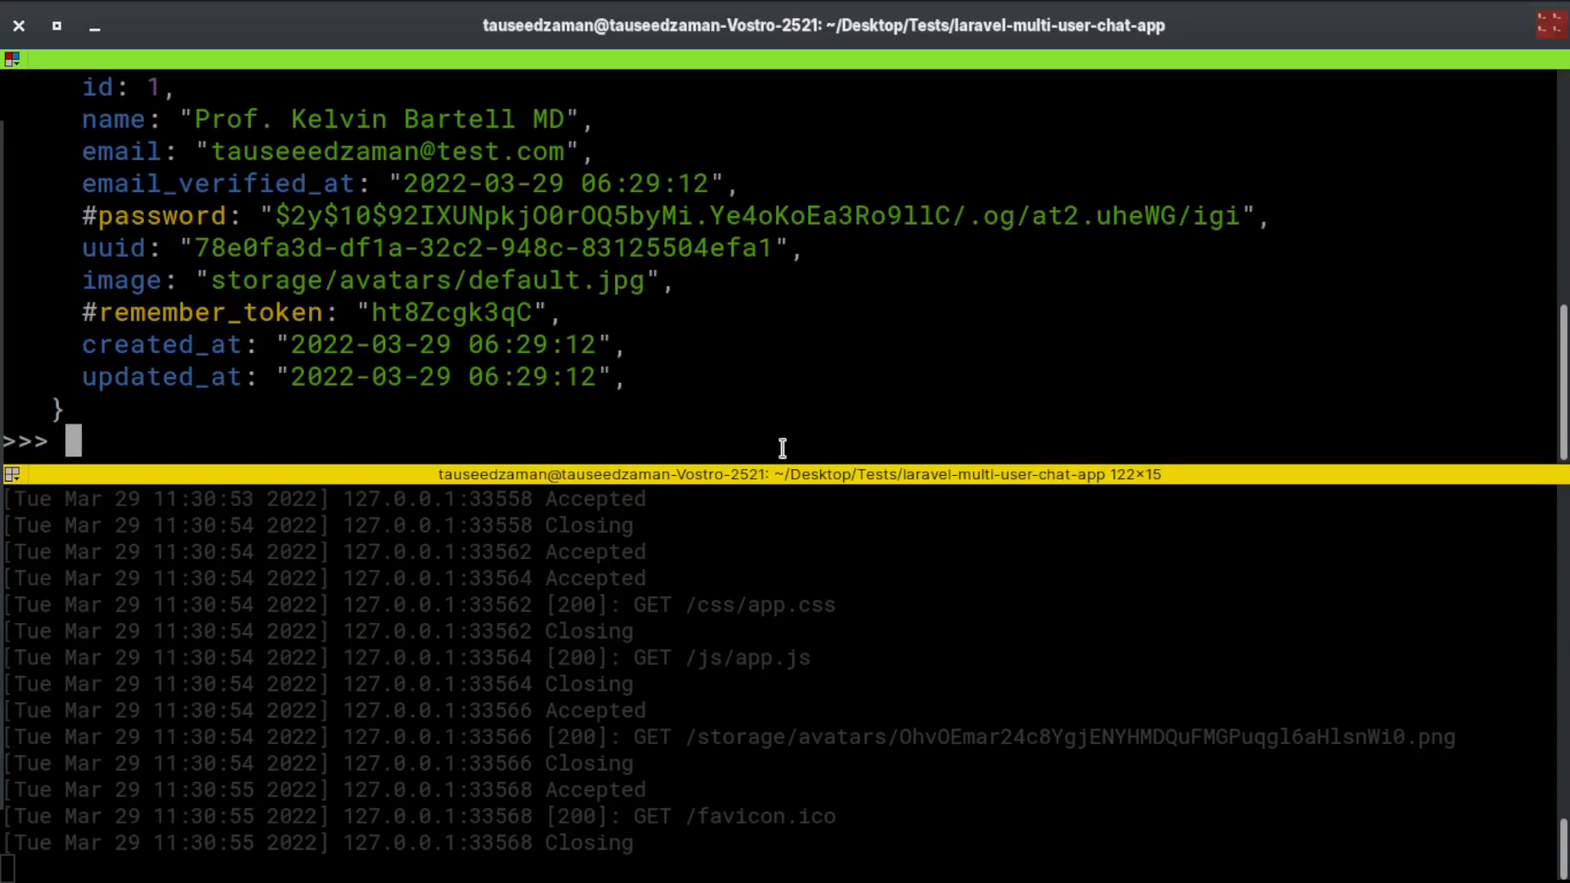
{"action": "type", "text": "$user = App\\"}
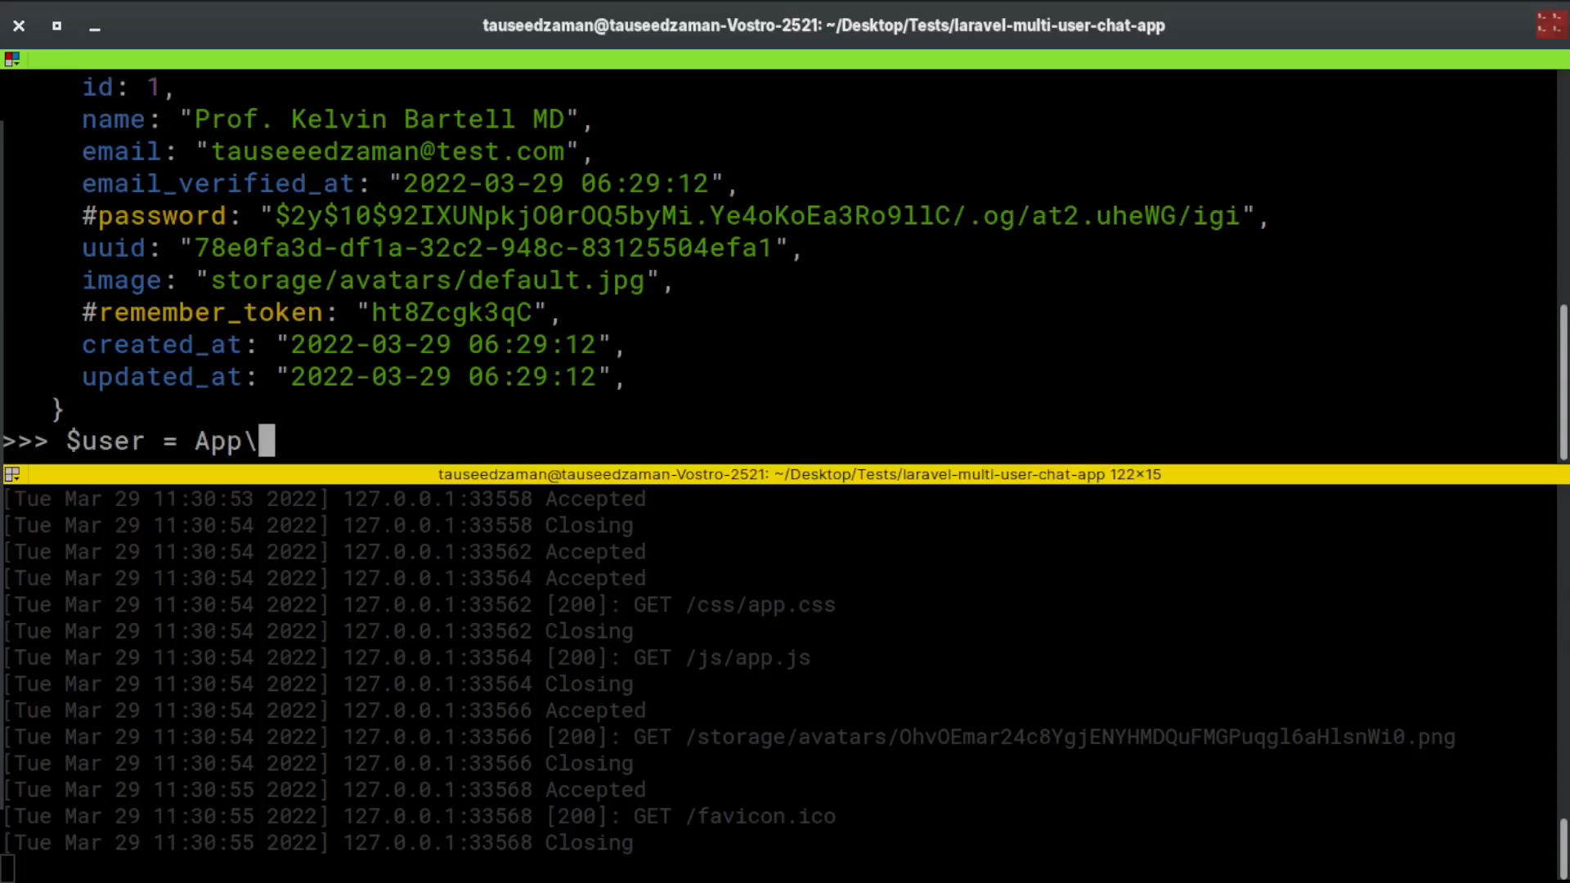
{"action": "type", "text": "Models\\User::f"}
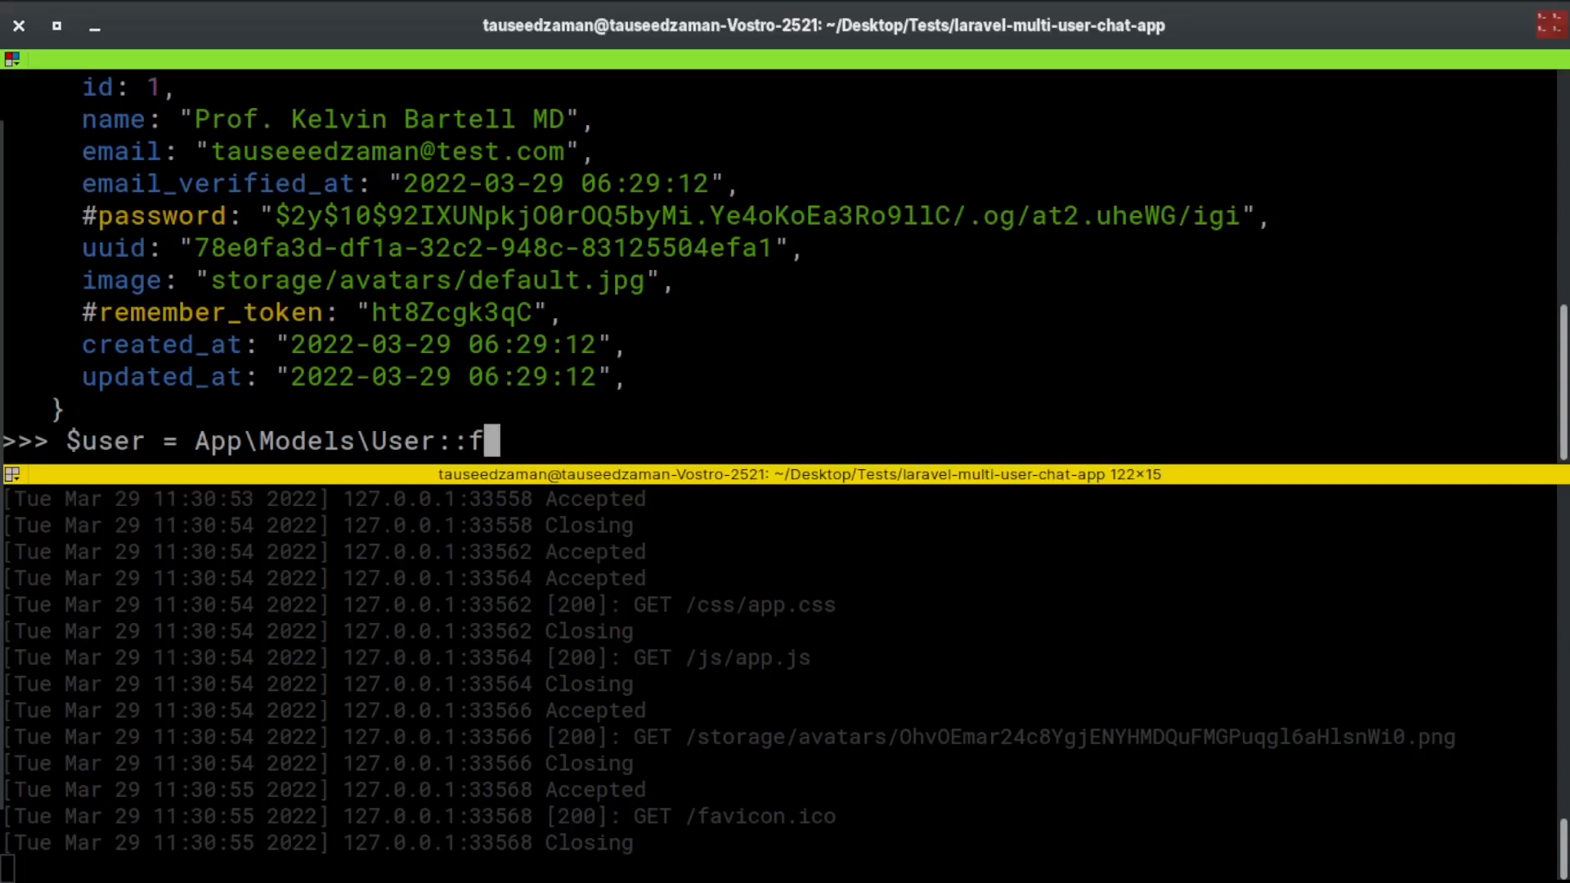
{"action": "key", "text": "ctrl+c"}
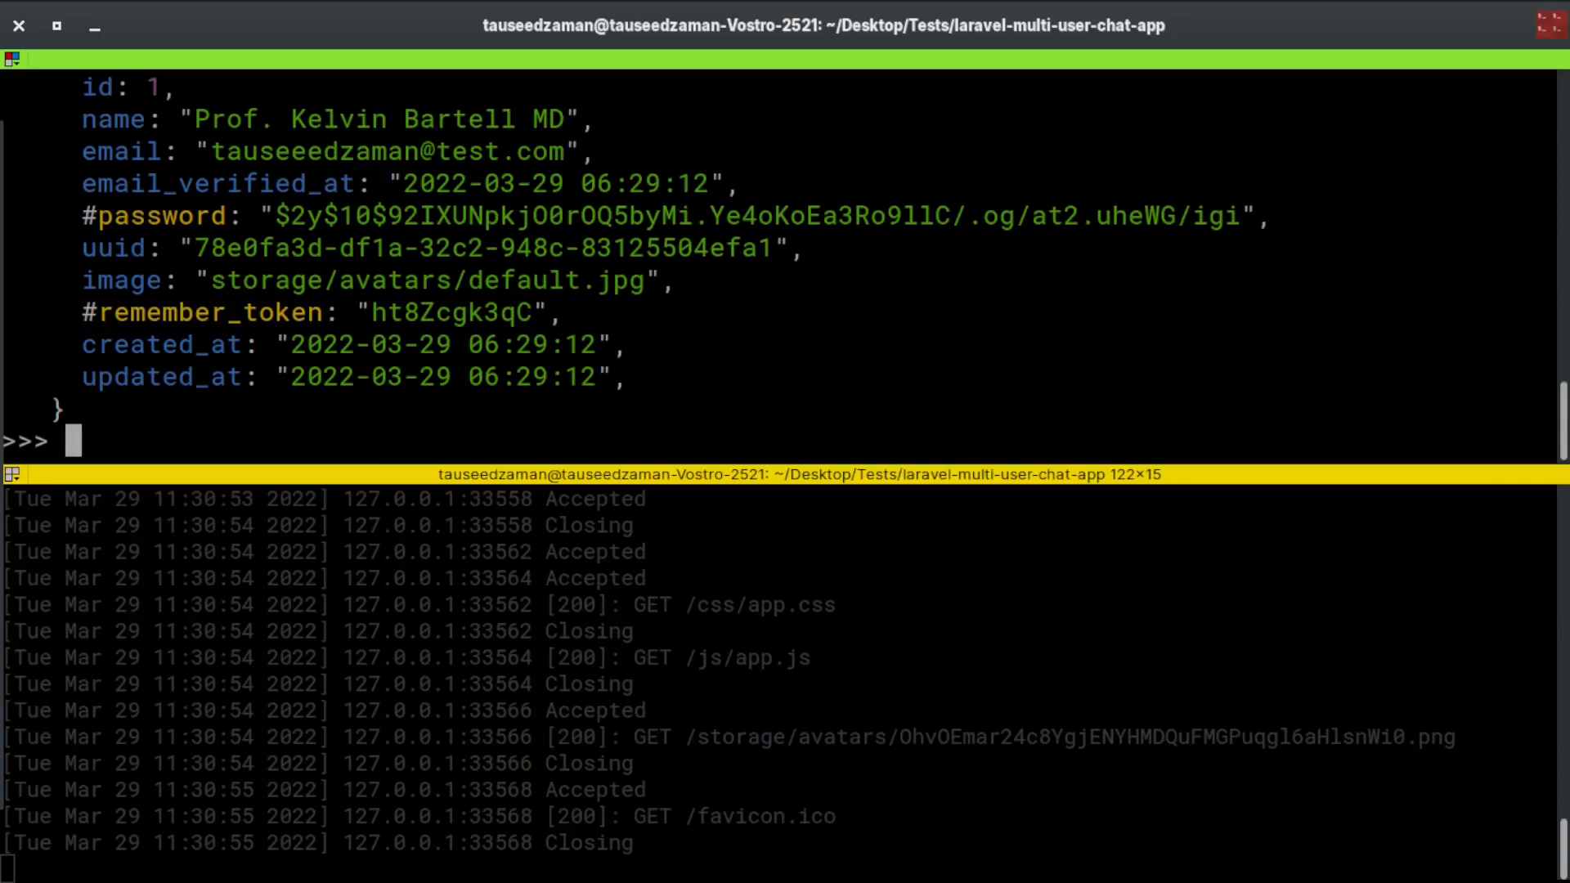
Set $user->image to the storage/avatars/person1.jpg path
{"action": "type", "text": "$user->iamges"}
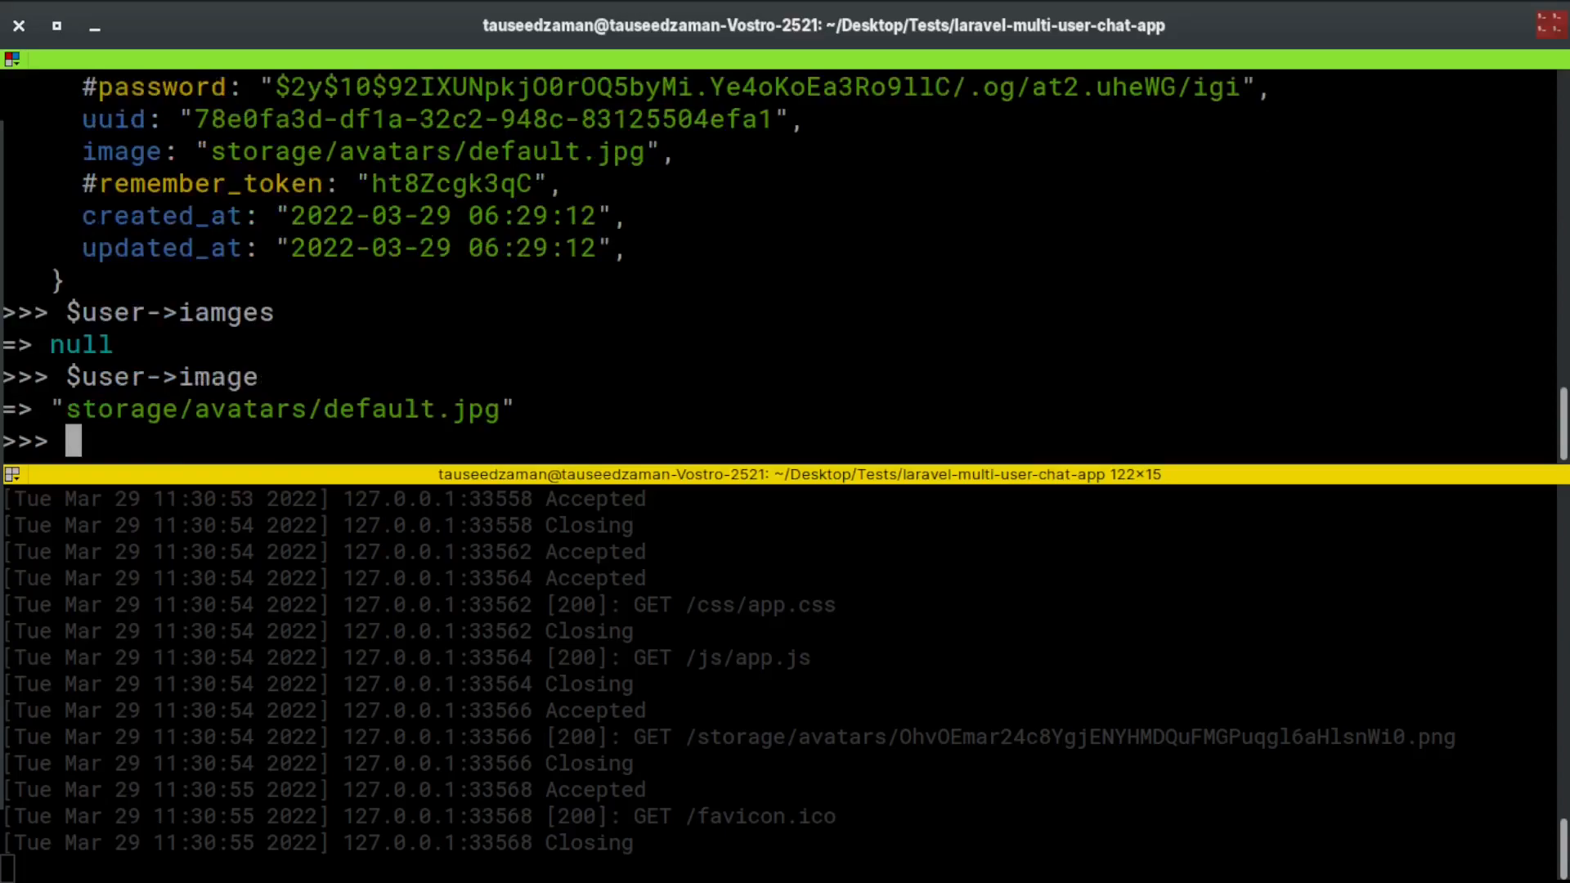
{"action": "type", "text": "$user->image=\"\"storage/avatars/pe\""}
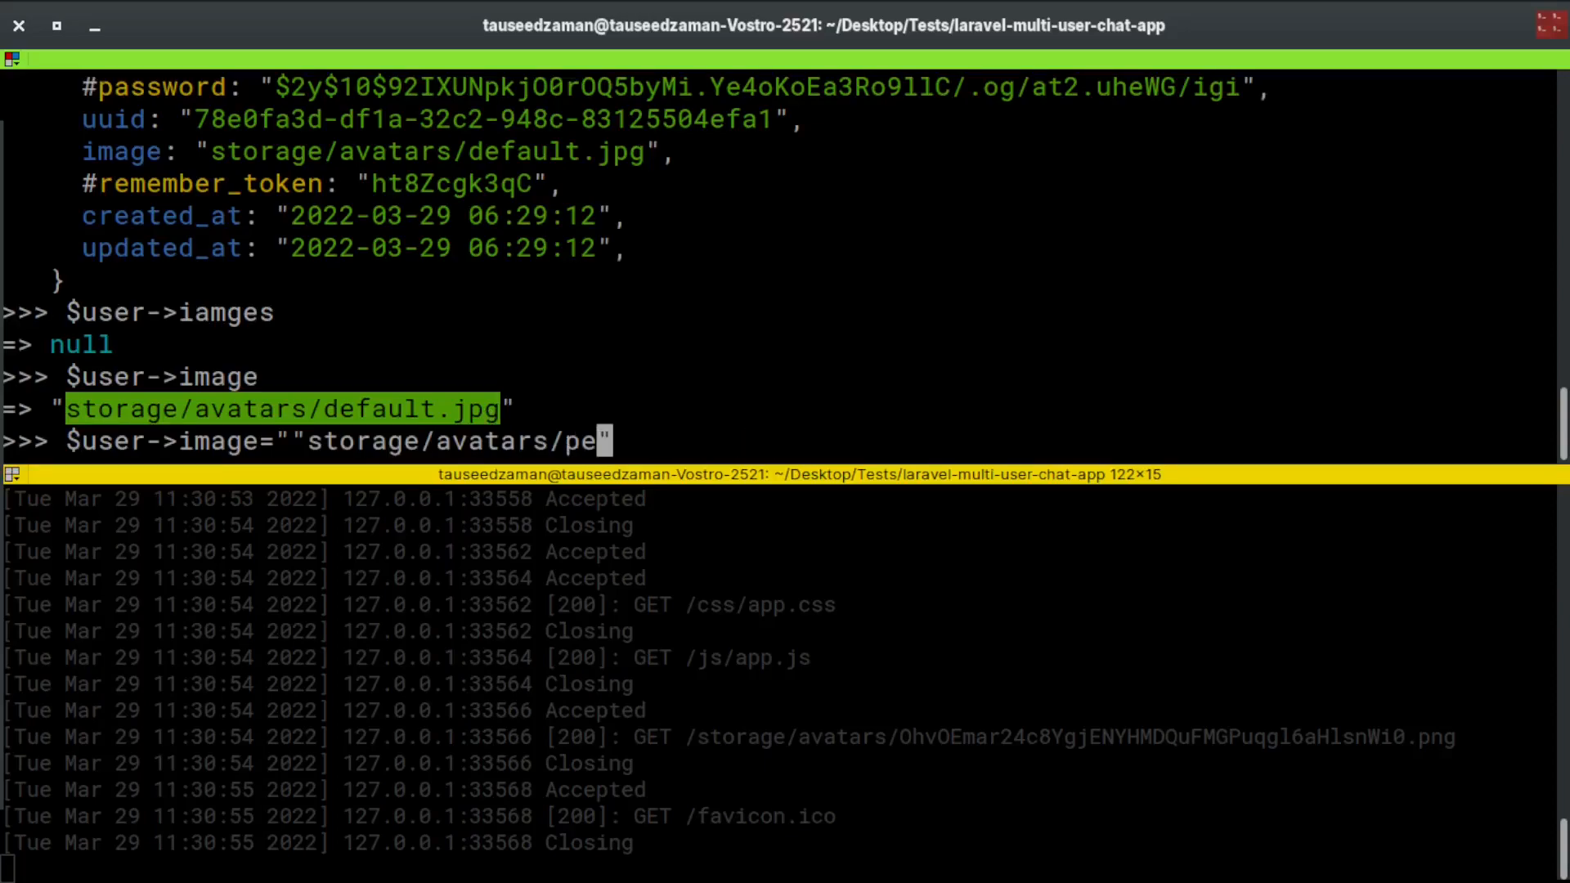
{"action": "type", "text": "rson"}
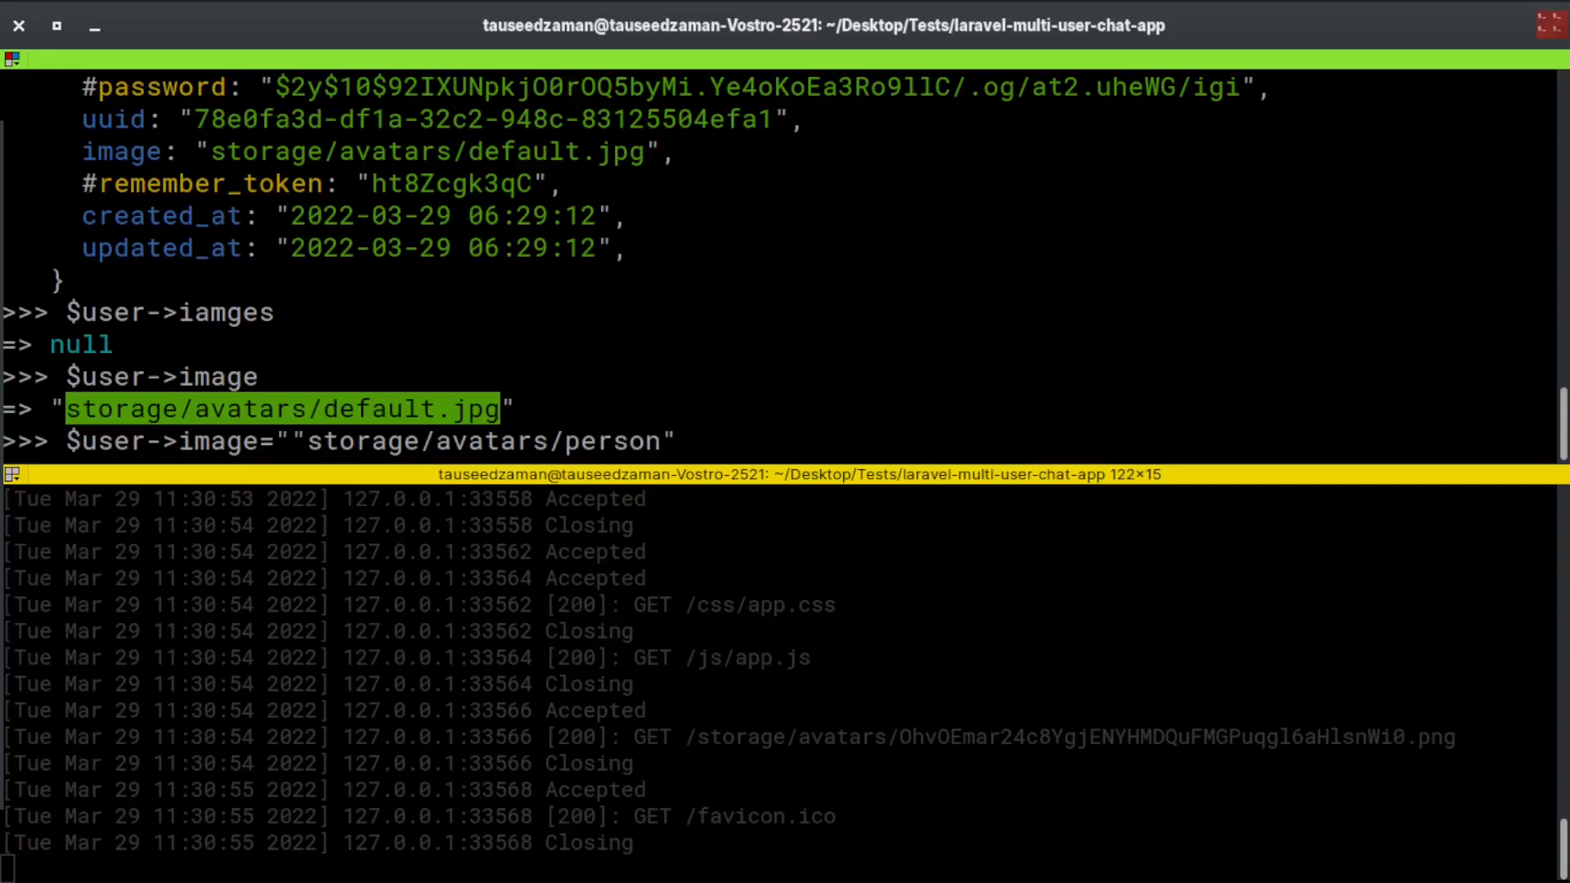
{"action": "type", "text": "1"}
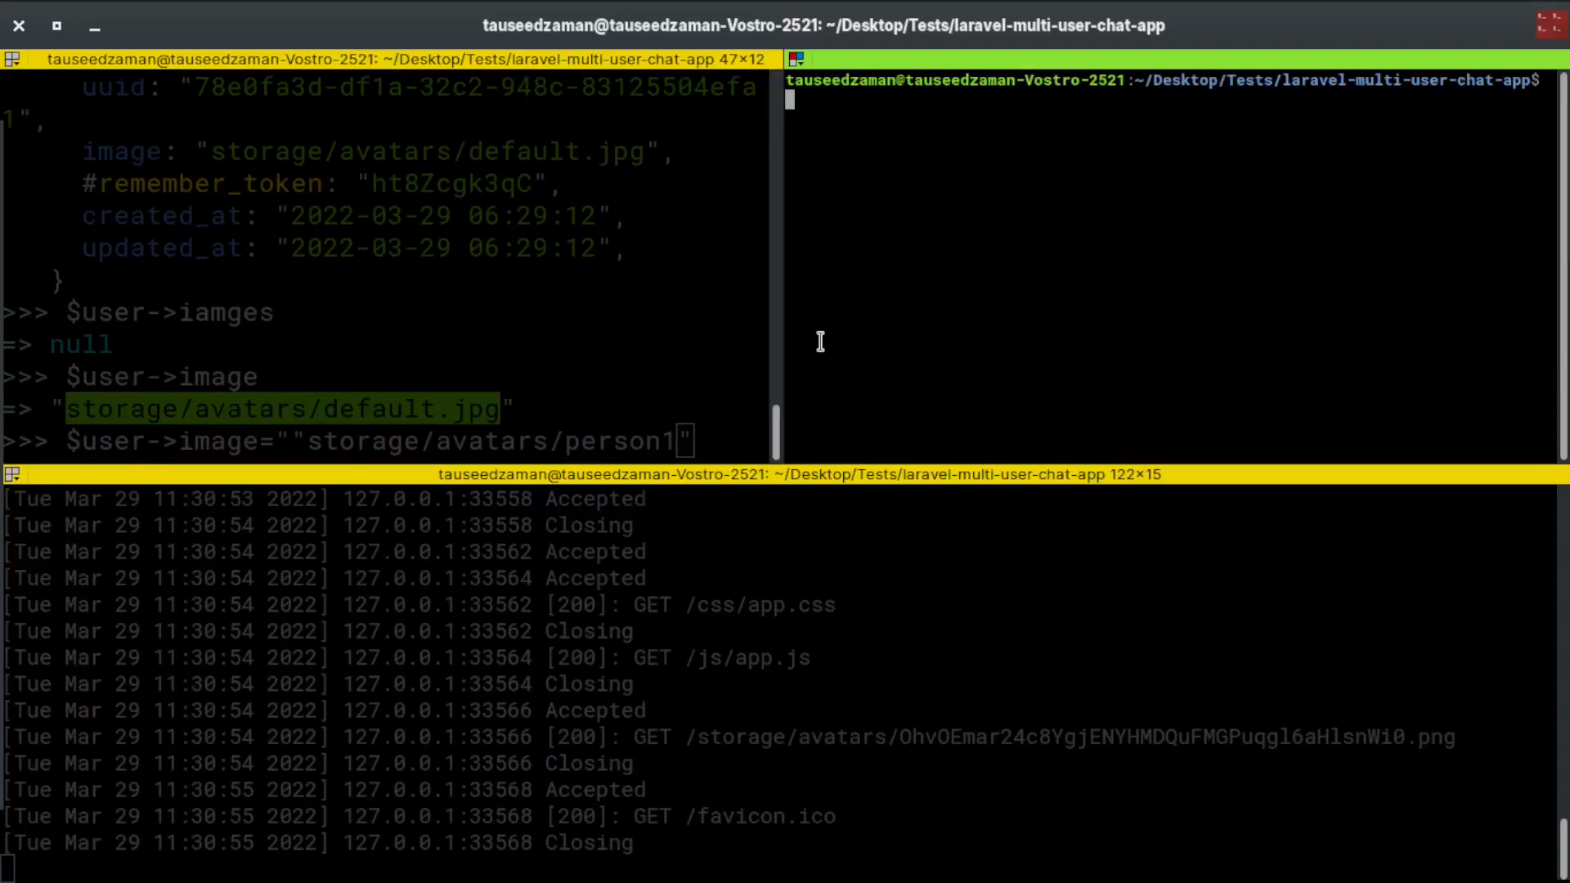
{"action": "type", "text": "ls"}
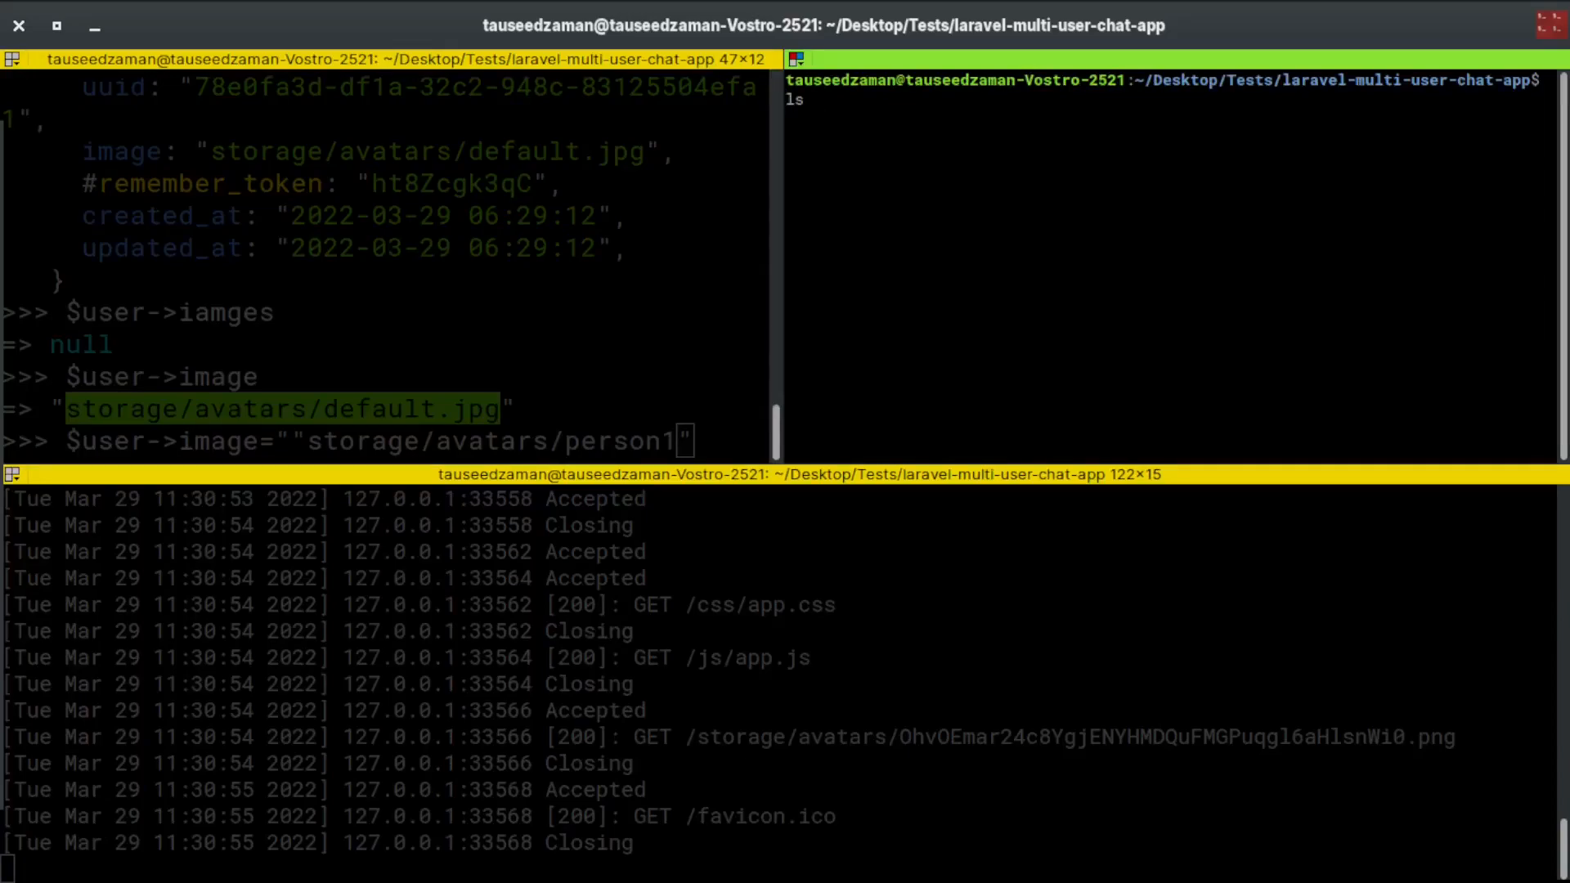
{"action": "type", "text": "public/s"}
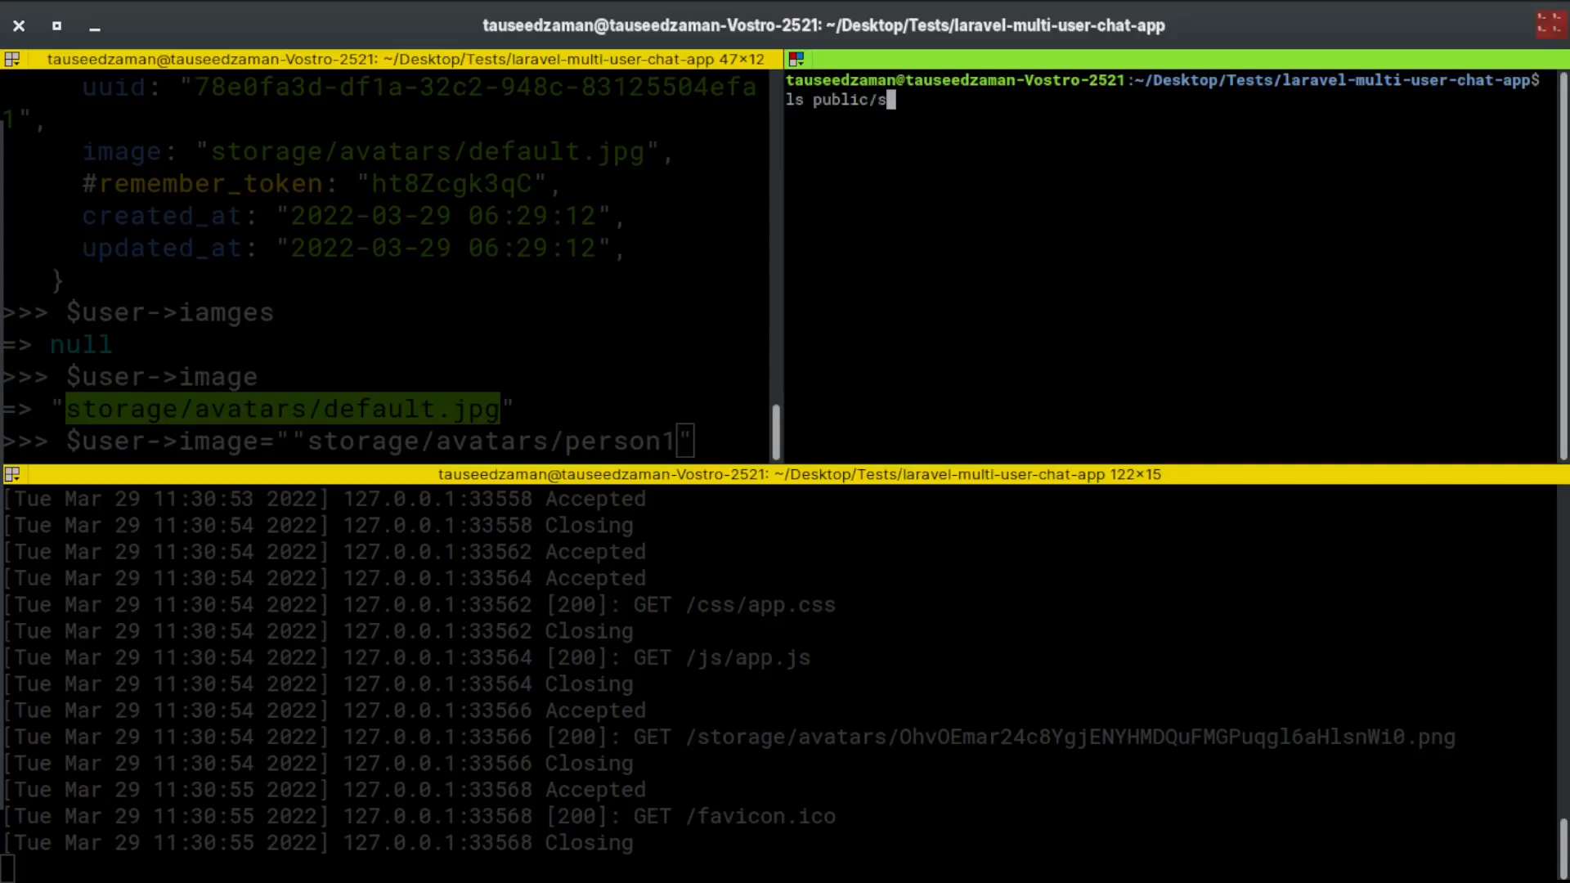
{"action": "type", "text": "torage/avatars/"}
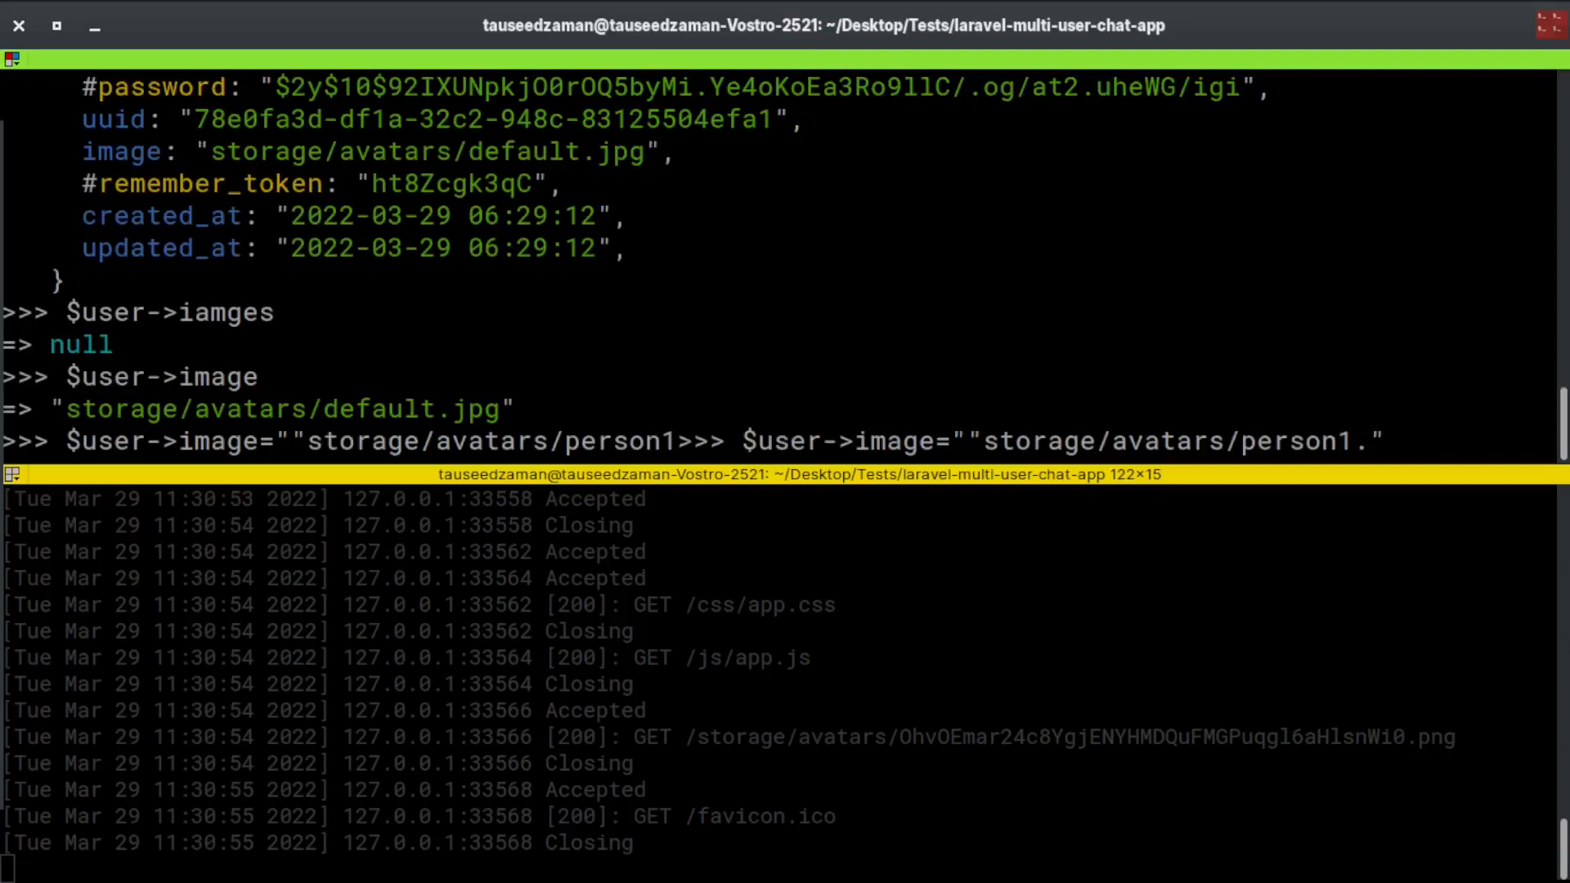
{"action": "type", "text": ".jpg"}
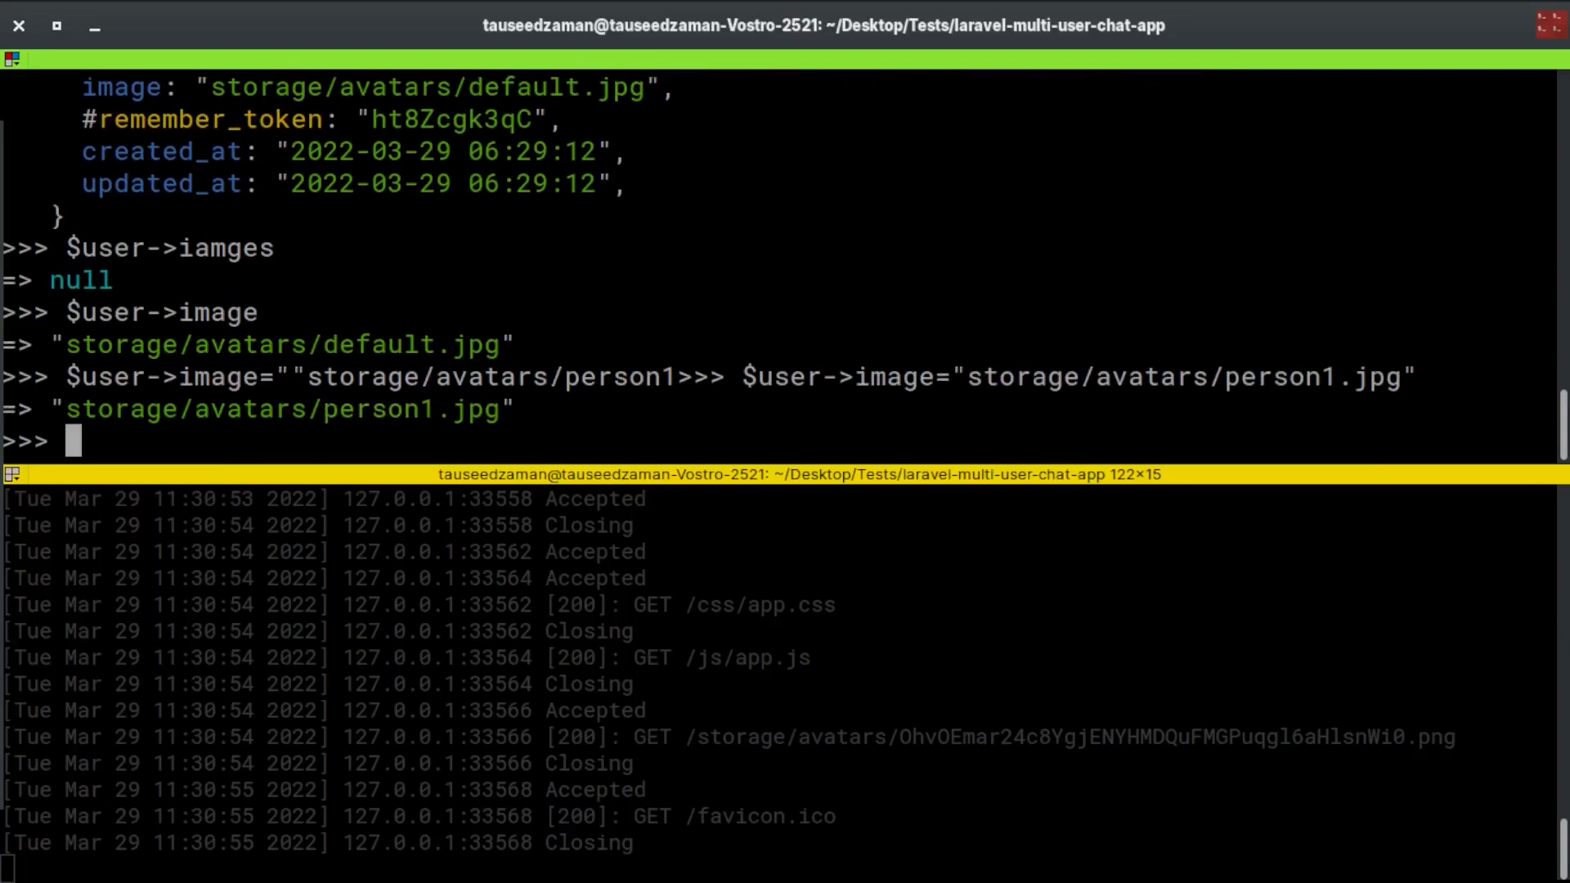
Save the user with $user->save() and re-fetch User::first() to confirm the avatar
{"action": "type", "text": "$user-"}
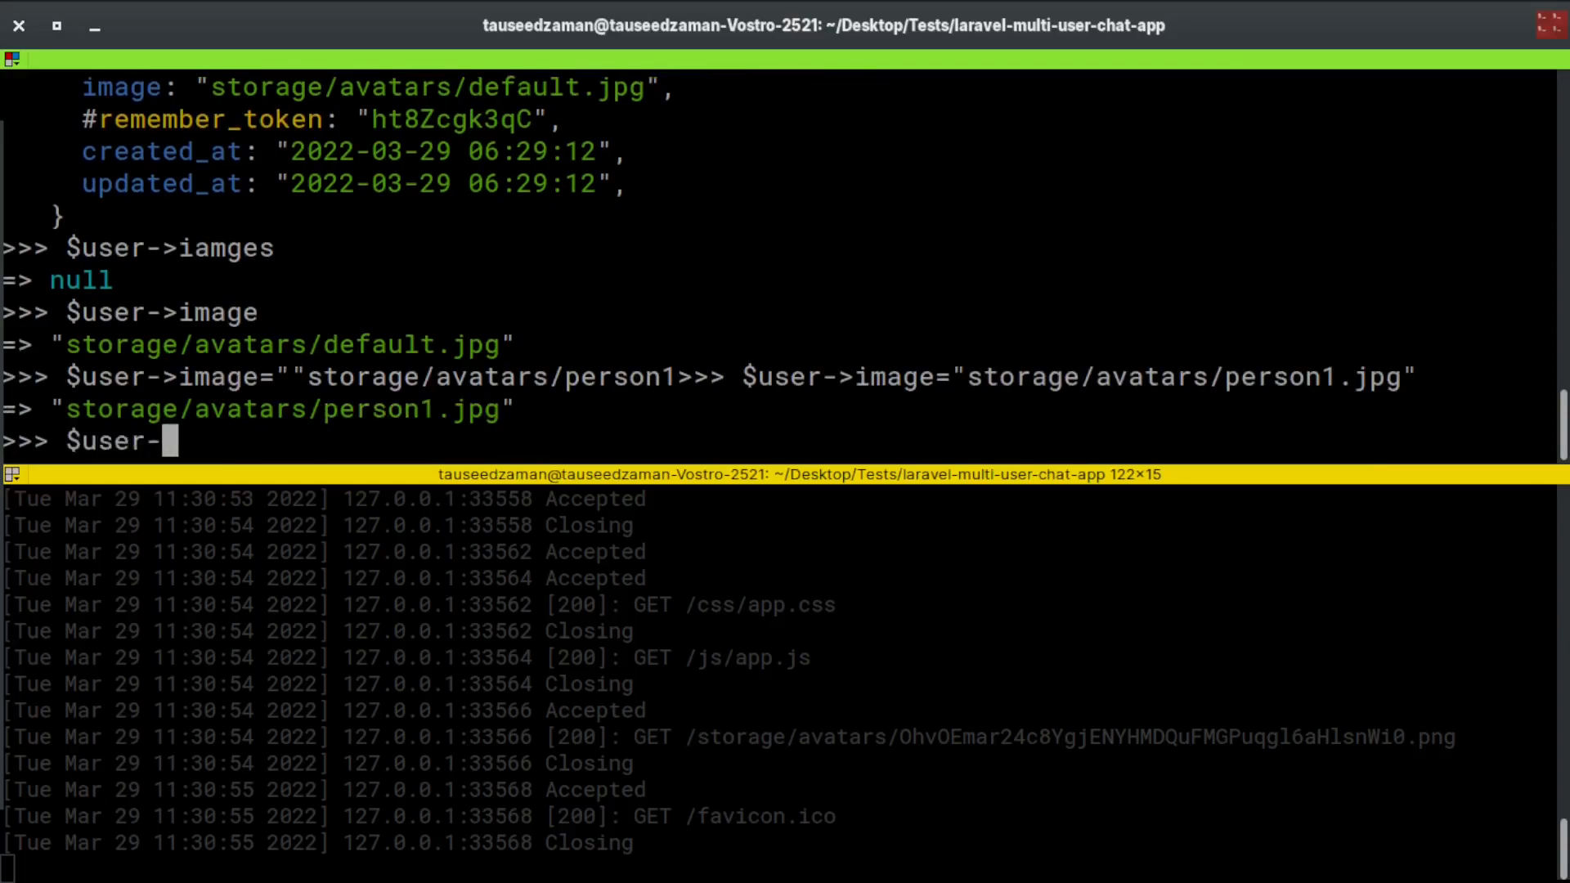
{"action": "type", "text": ">save()"}
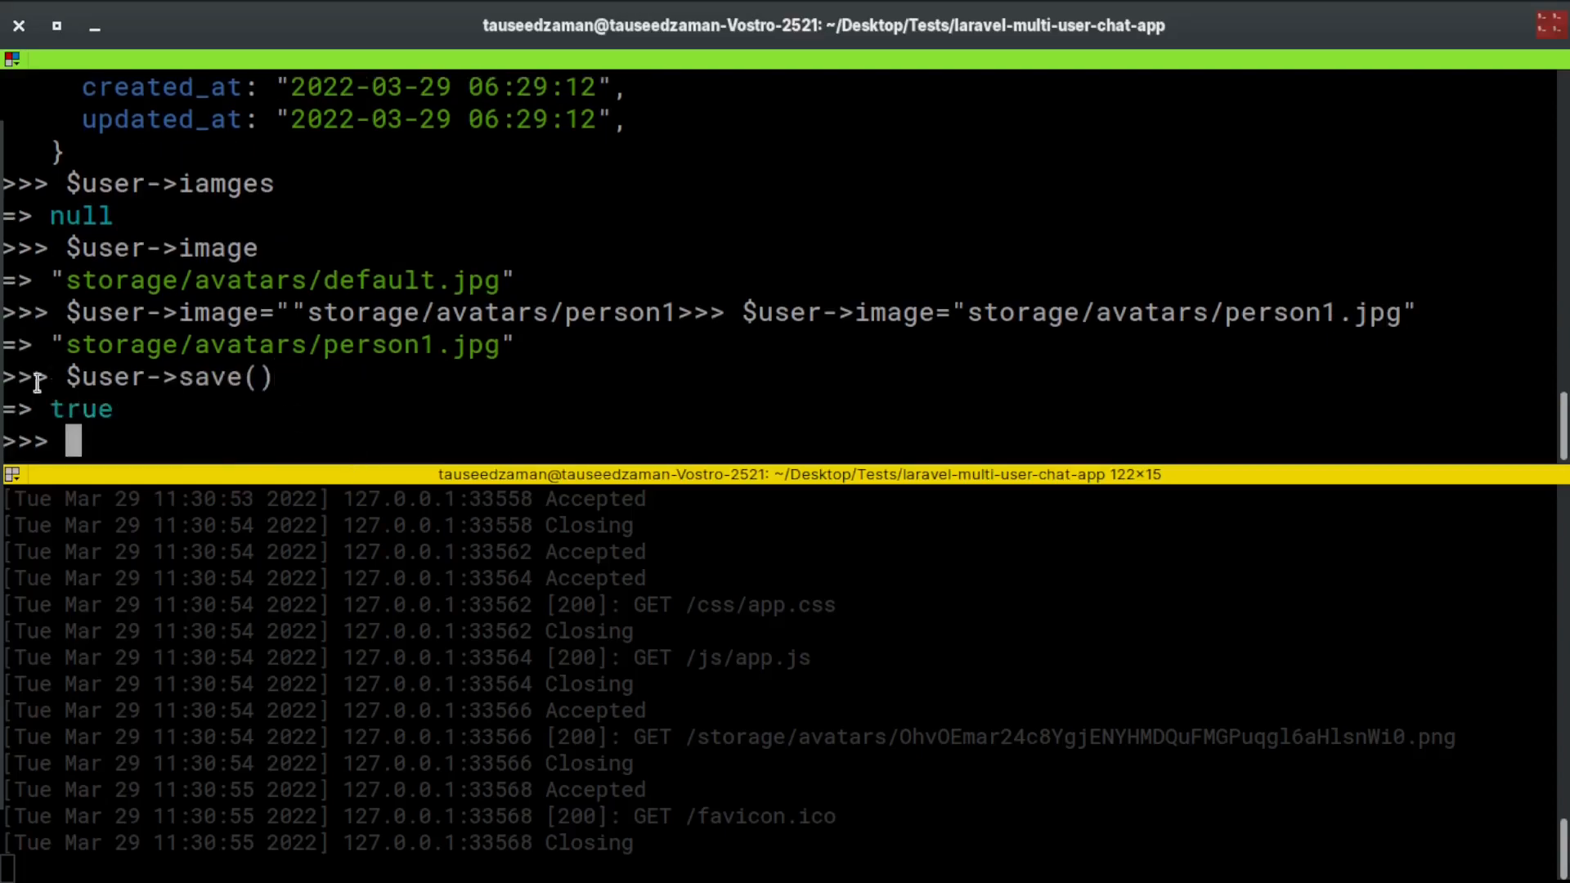
{"action": "type", "text": "$"}
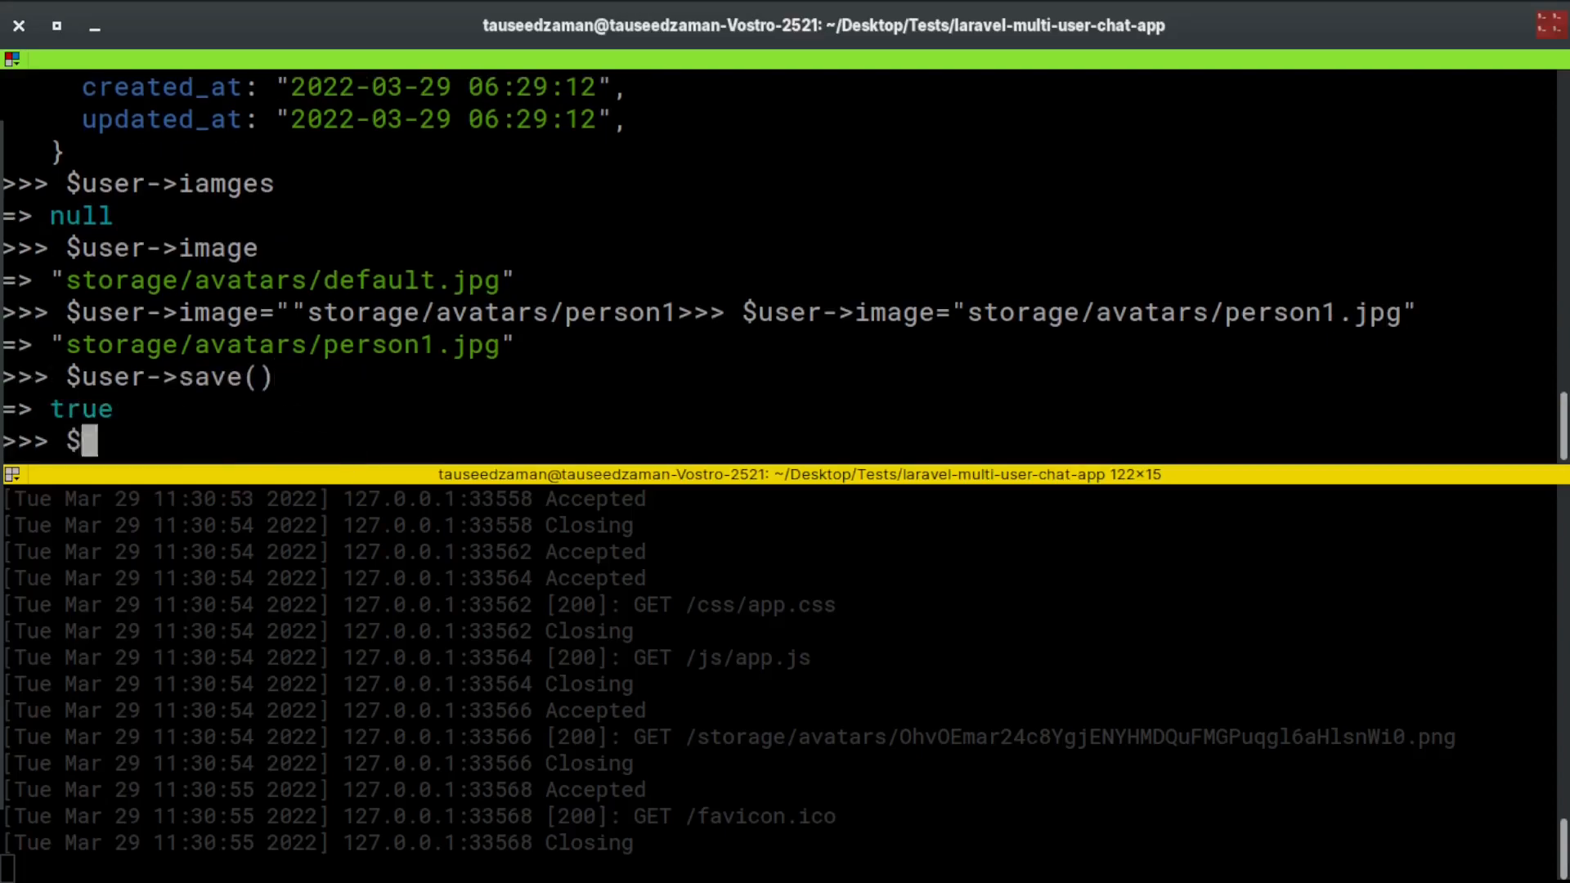
{"action": "type", "text": "$user = App\\Models\\User::first()"}
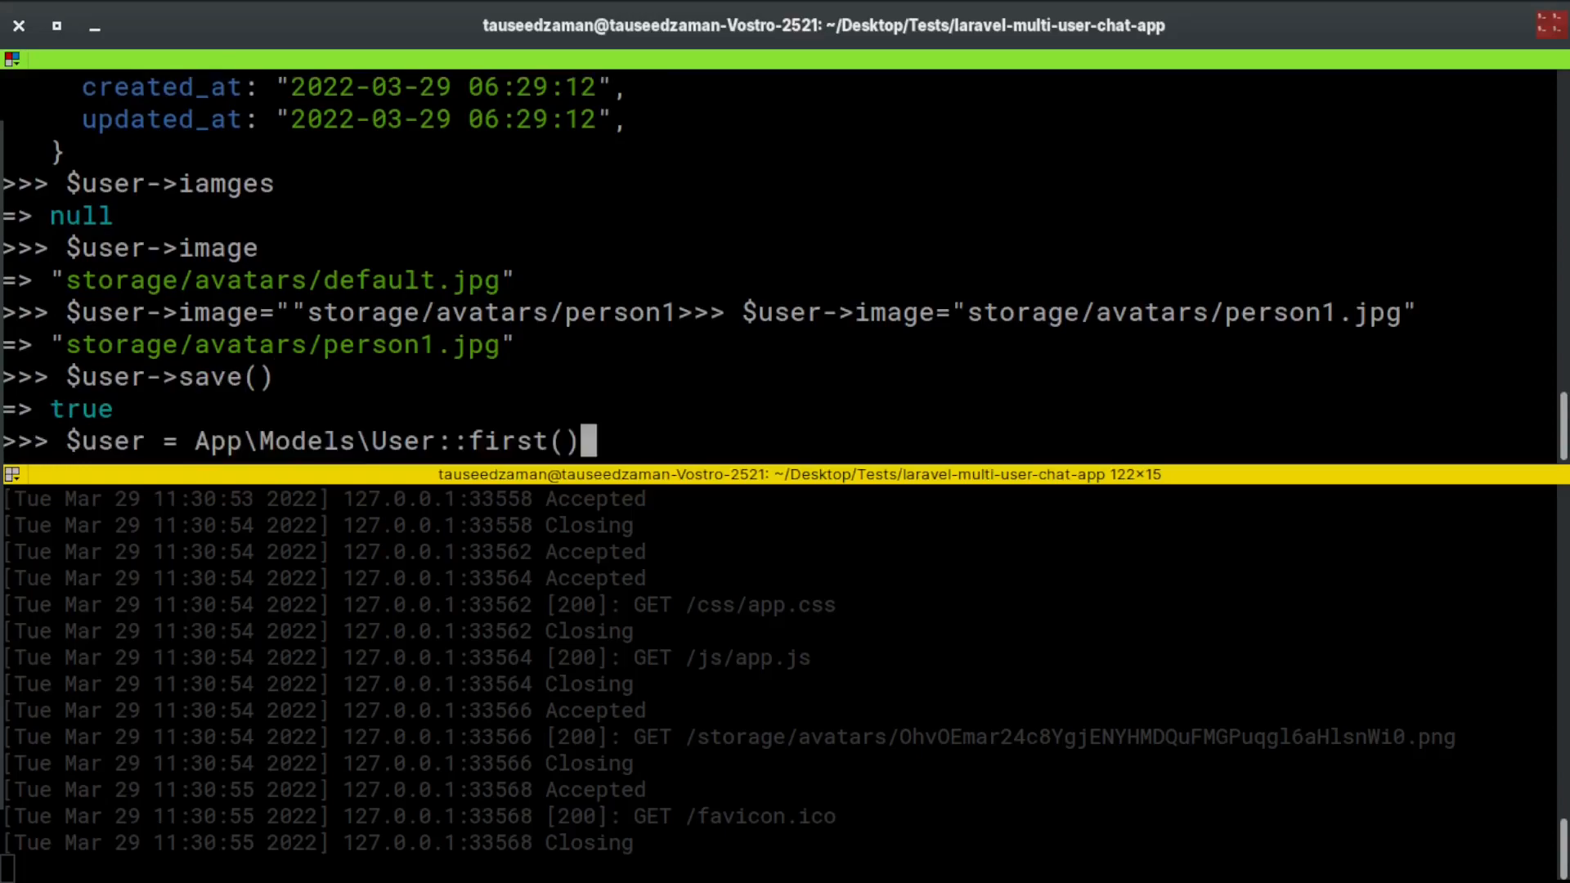
{"action": "key", "text": "Return"}
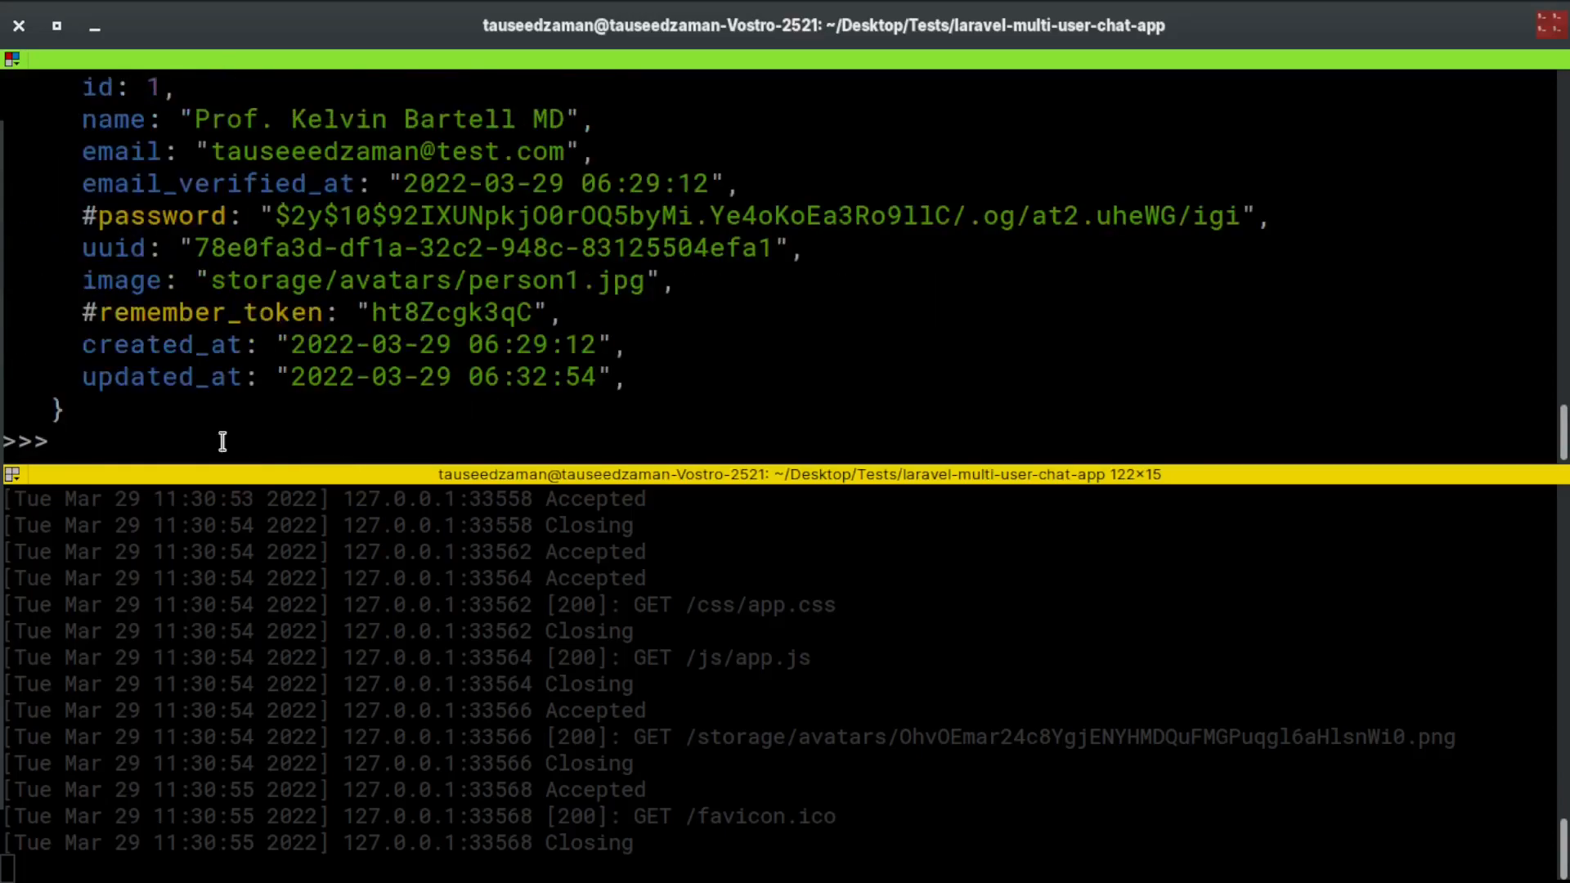
{"action": "key", "text": "alt+Tab"}
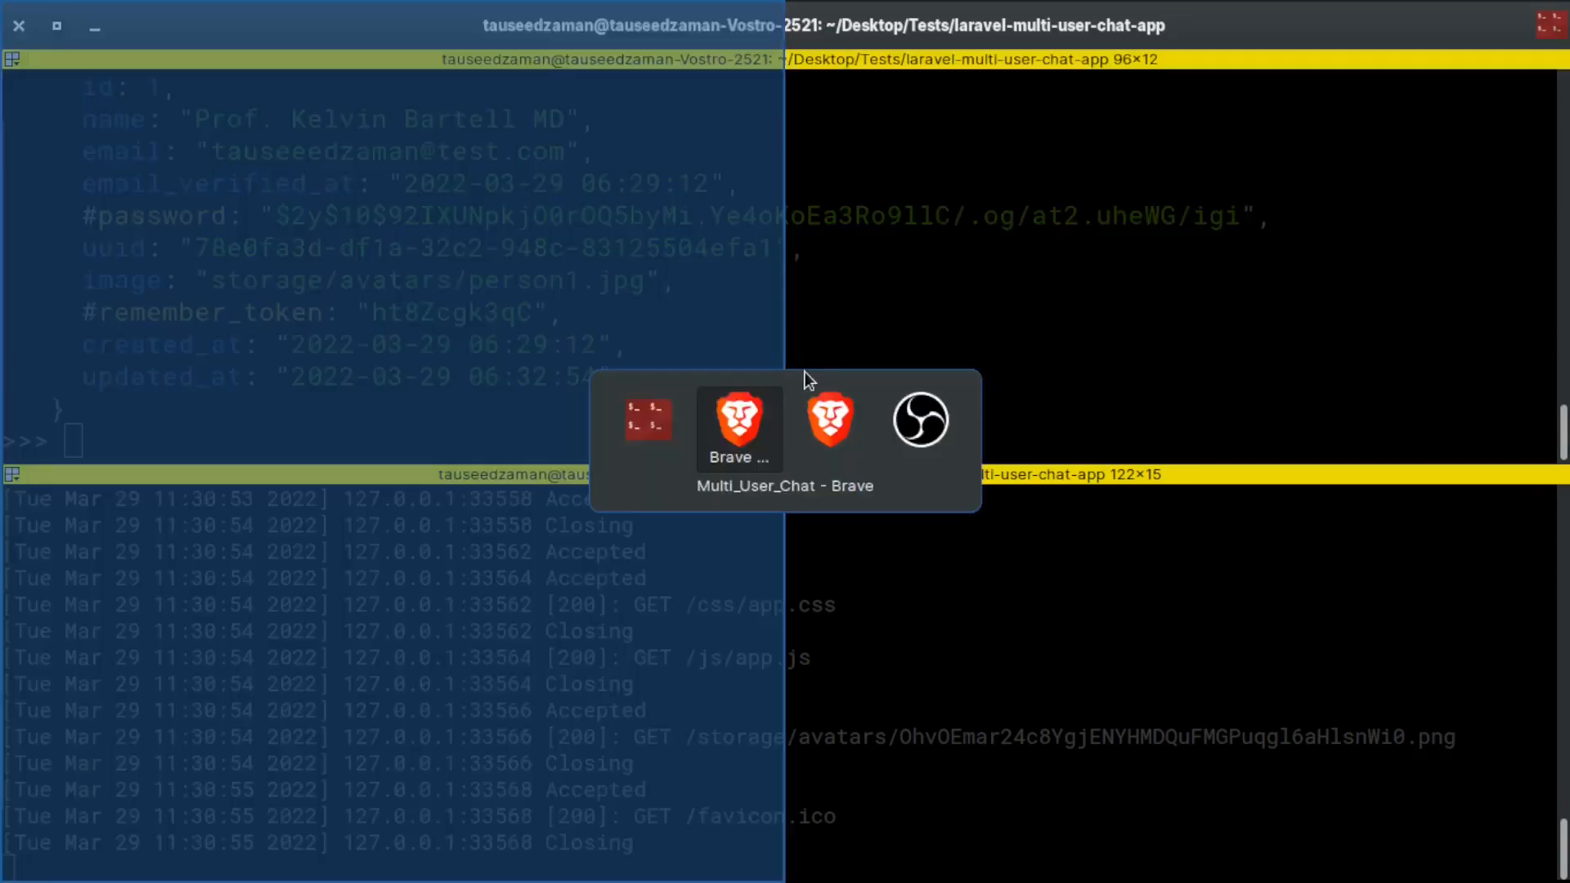
Open the two users' conversation in both Brave windows, showing the hi message
{"action": "left_click", "coordinate": [739, 429]}
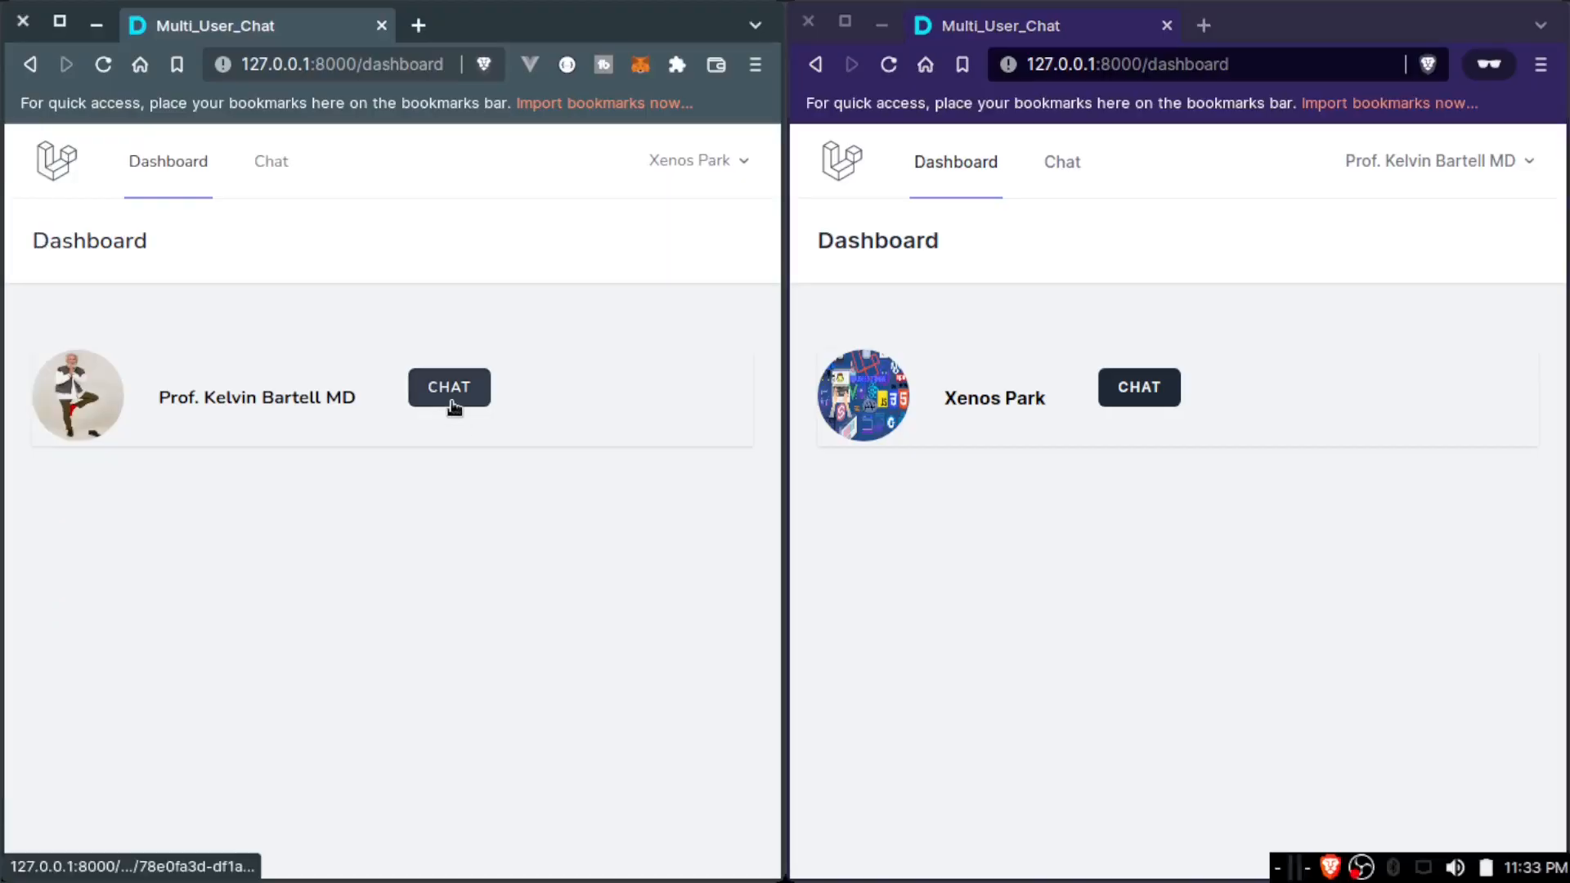
{"action": "left_click", "coordinate": [449, 387]}
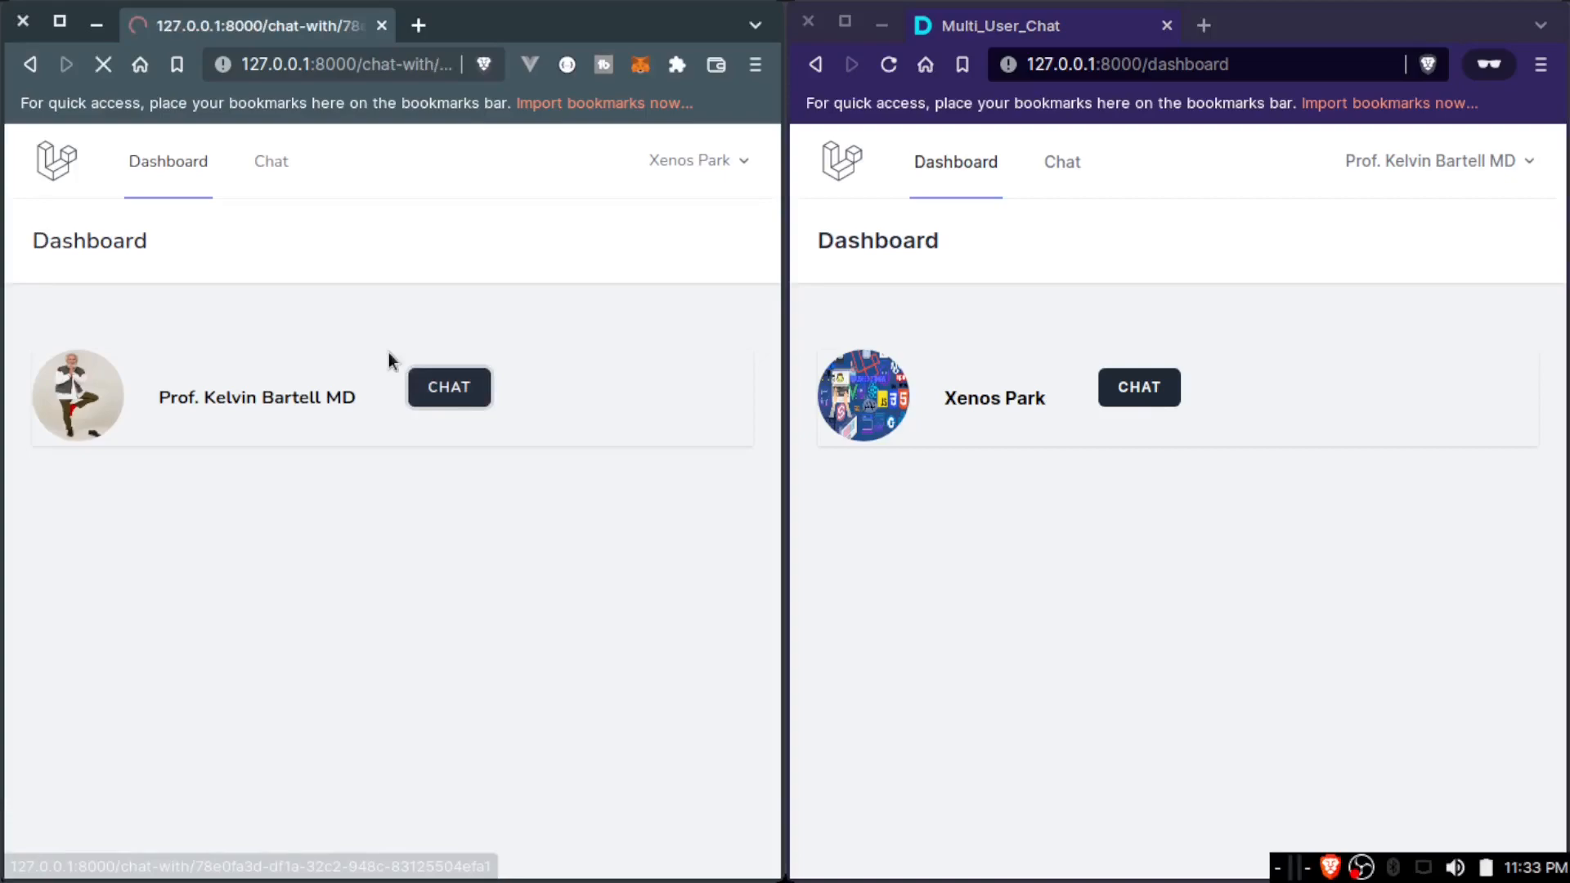
{"action": "left_click", "coordinate": [449, 388]}
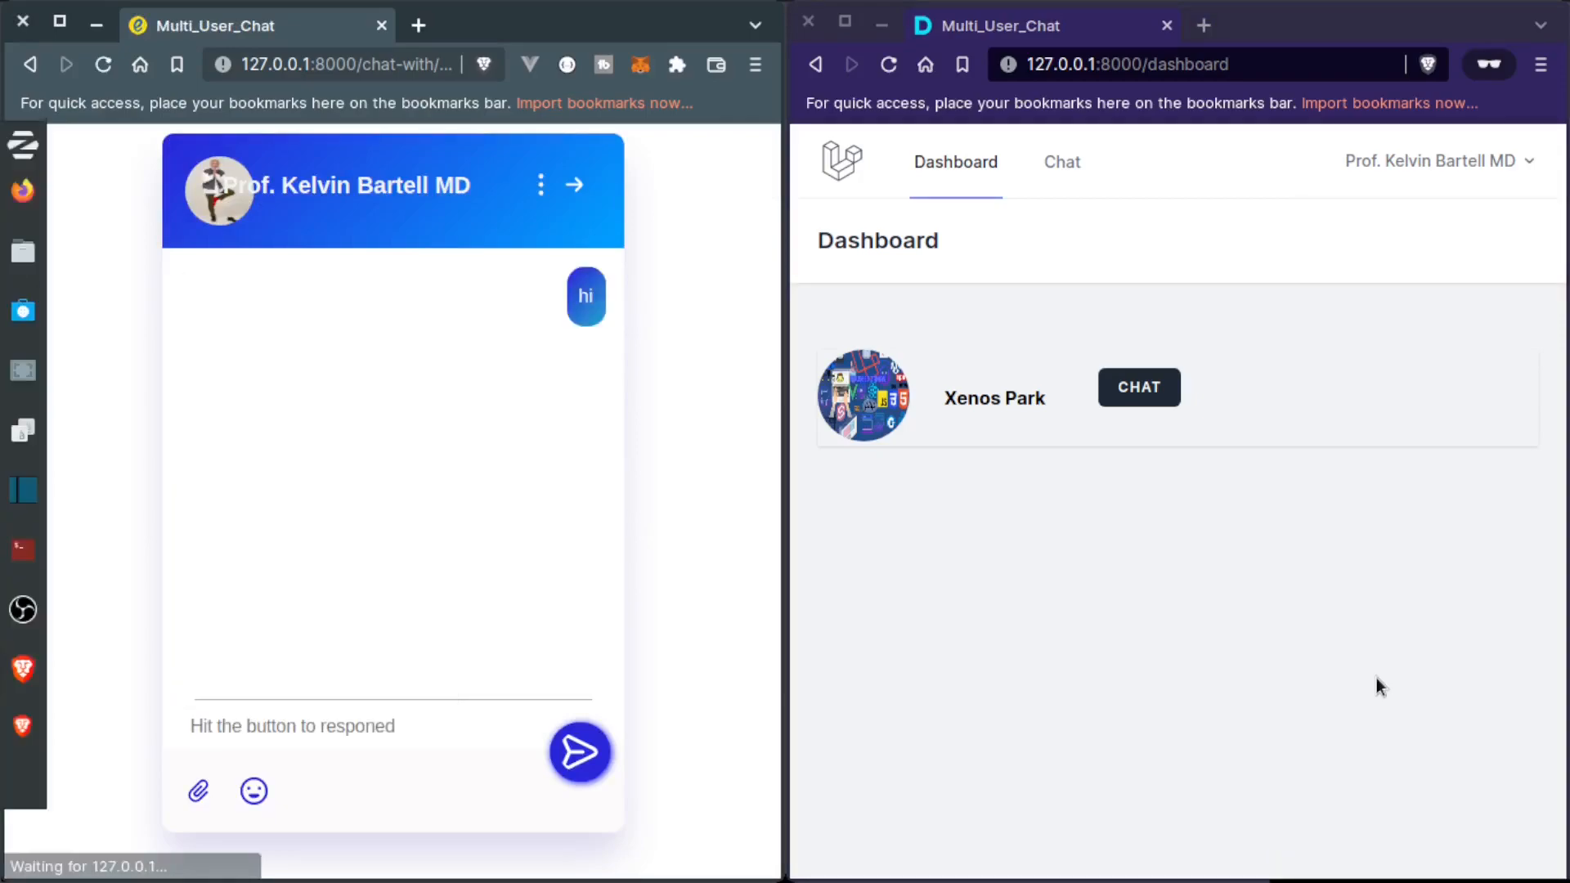
{"action": "left_click", "coordinate": [1138, 388]}
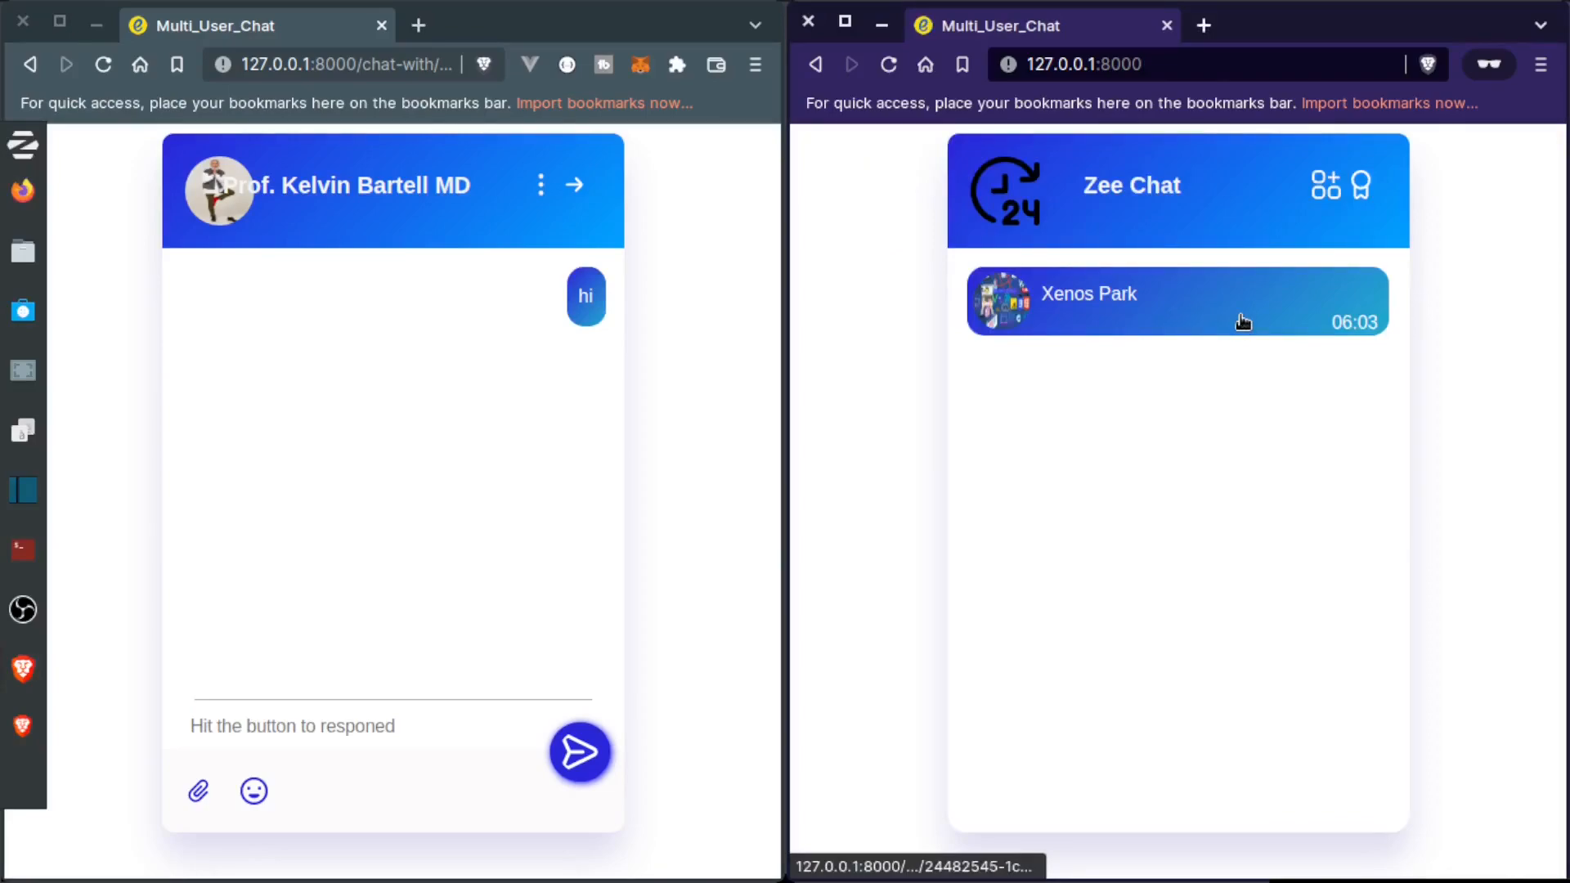
{"action": "mouse_move", "coordinate": [1121, 266]}
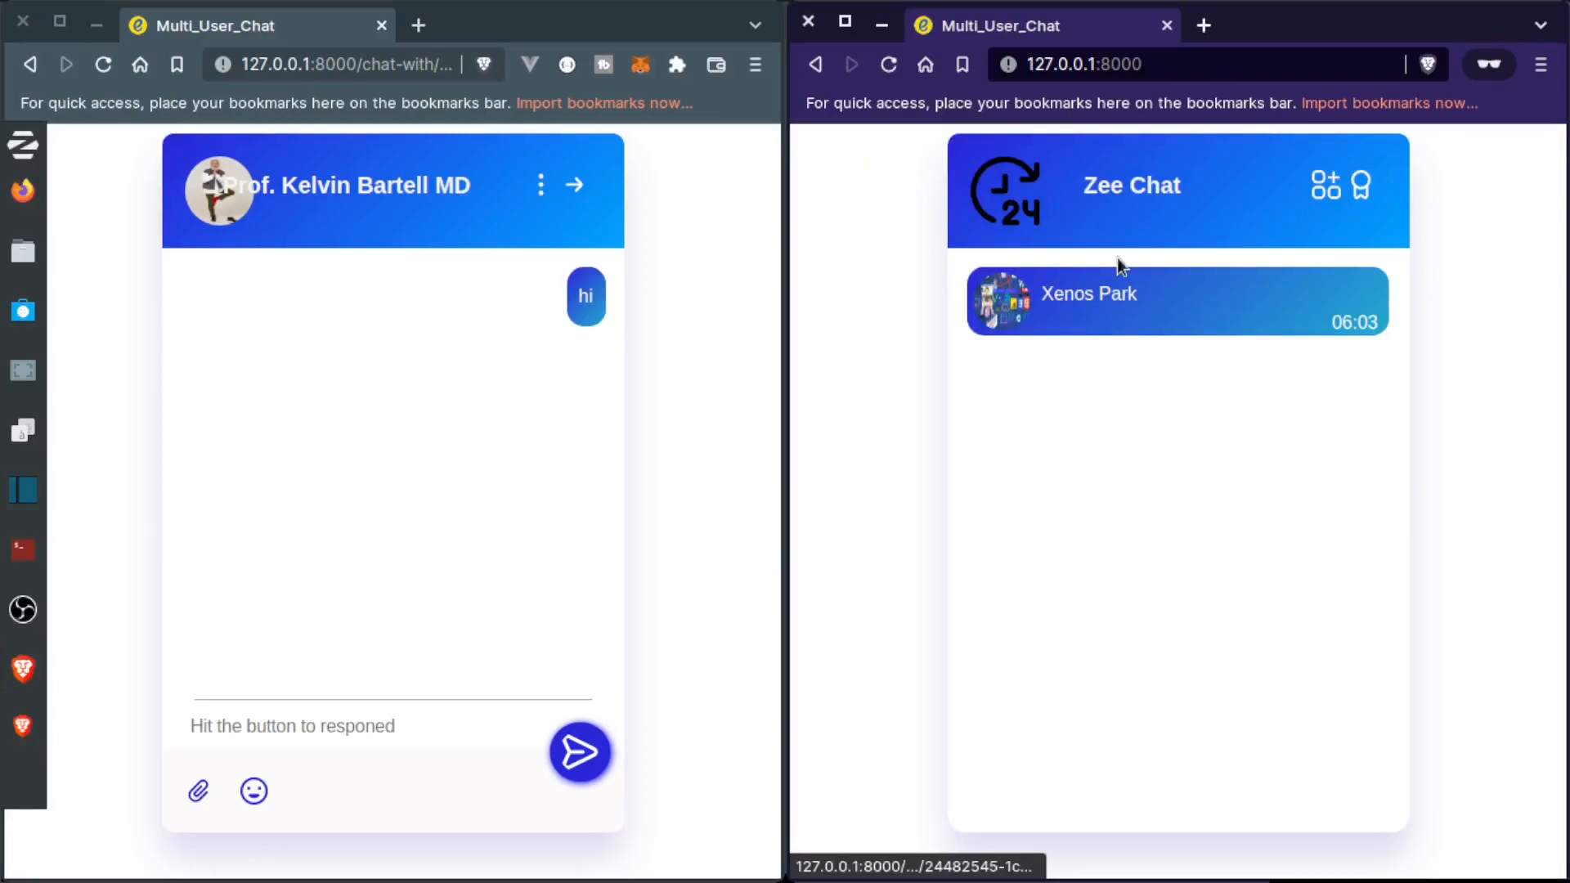
{"action": "left_click", "coordinate": [1177, 302]}
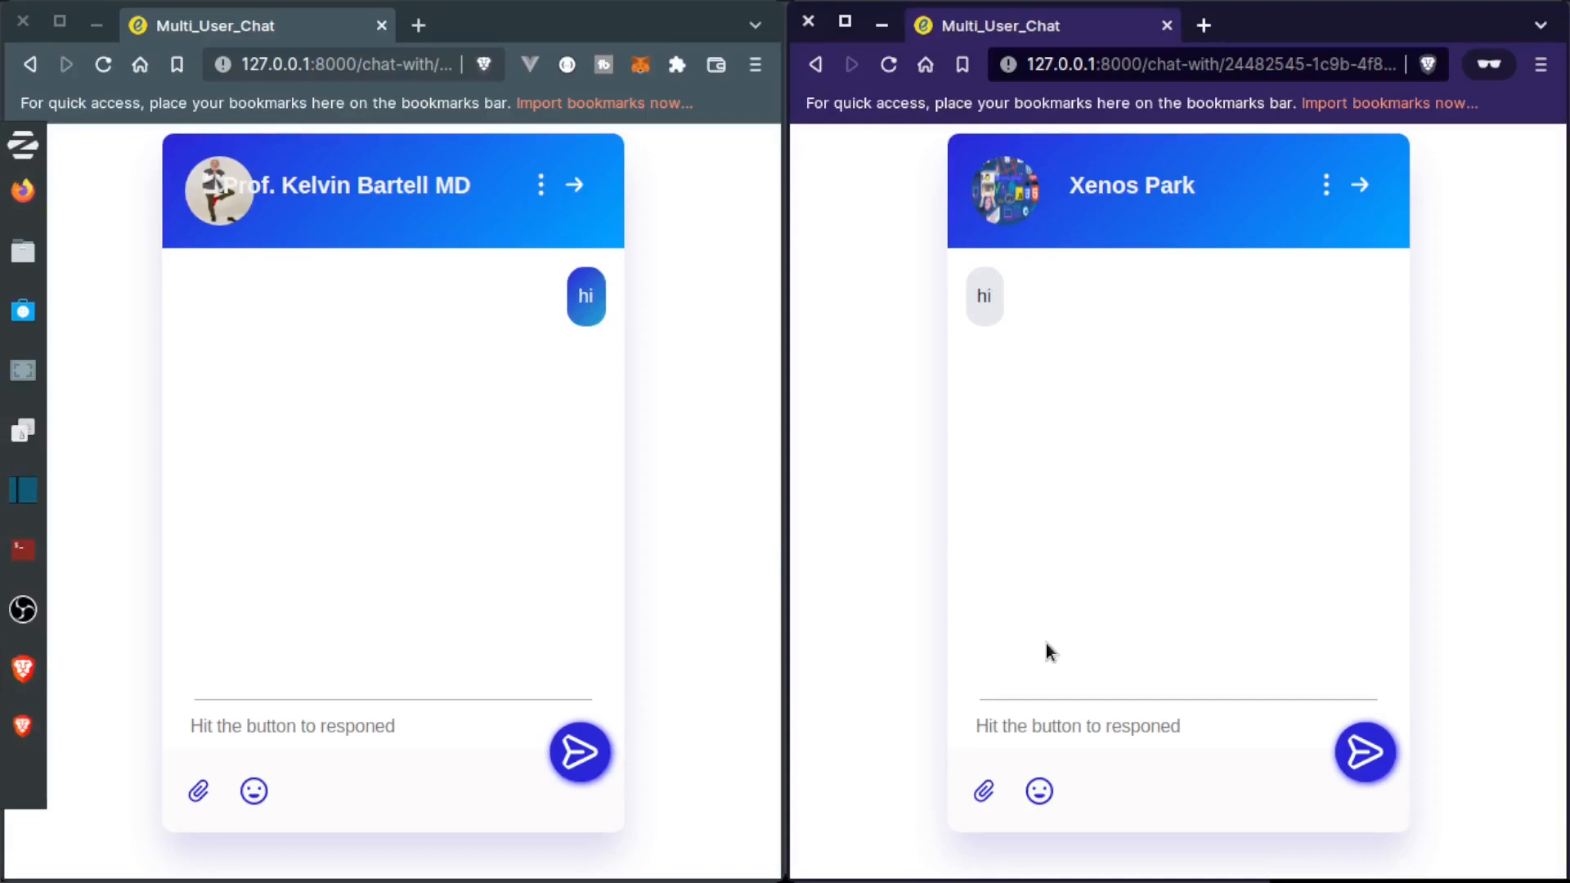
Send 'hello there' from the right window's message box
{"action": "type", "text": "he"}
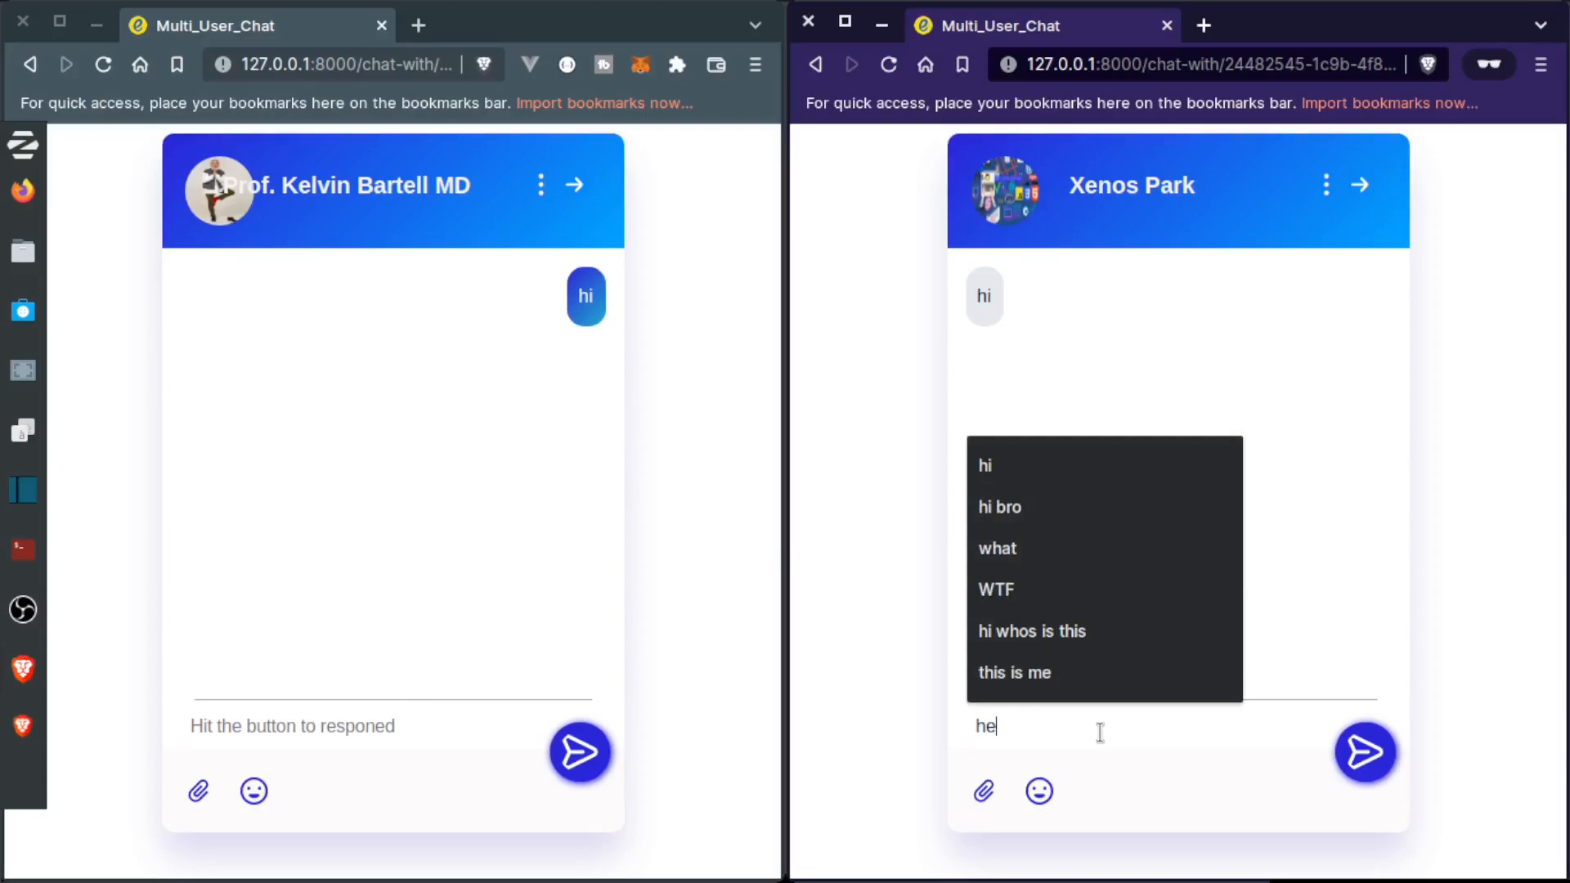
{"action": "left_click", "coordinate": [1364, 752]}
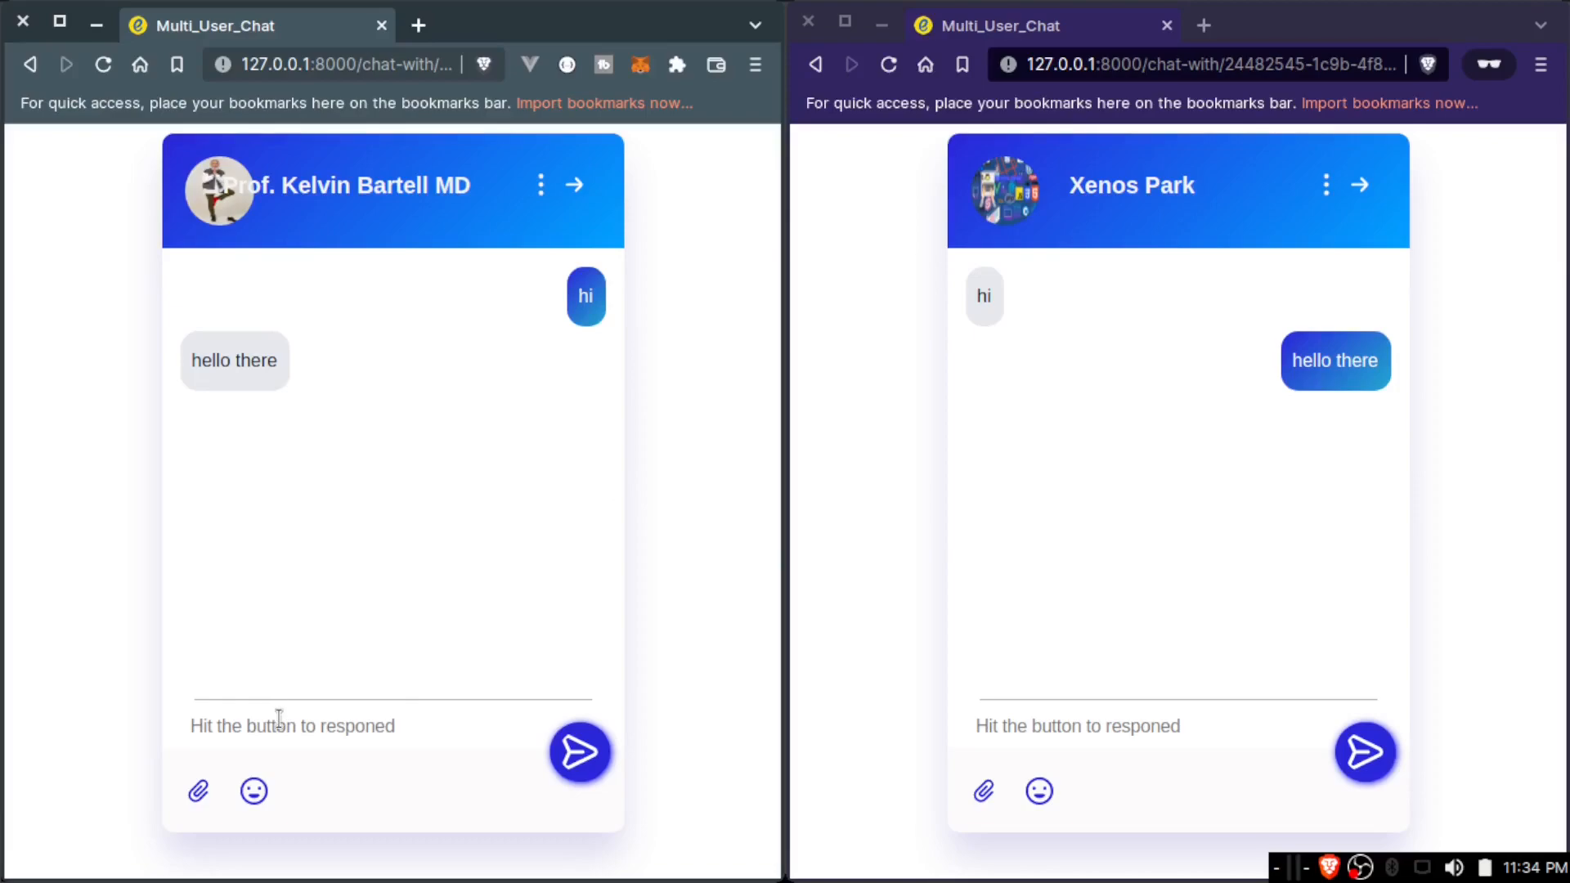
{"action": "type", "text": "thanks fo"}
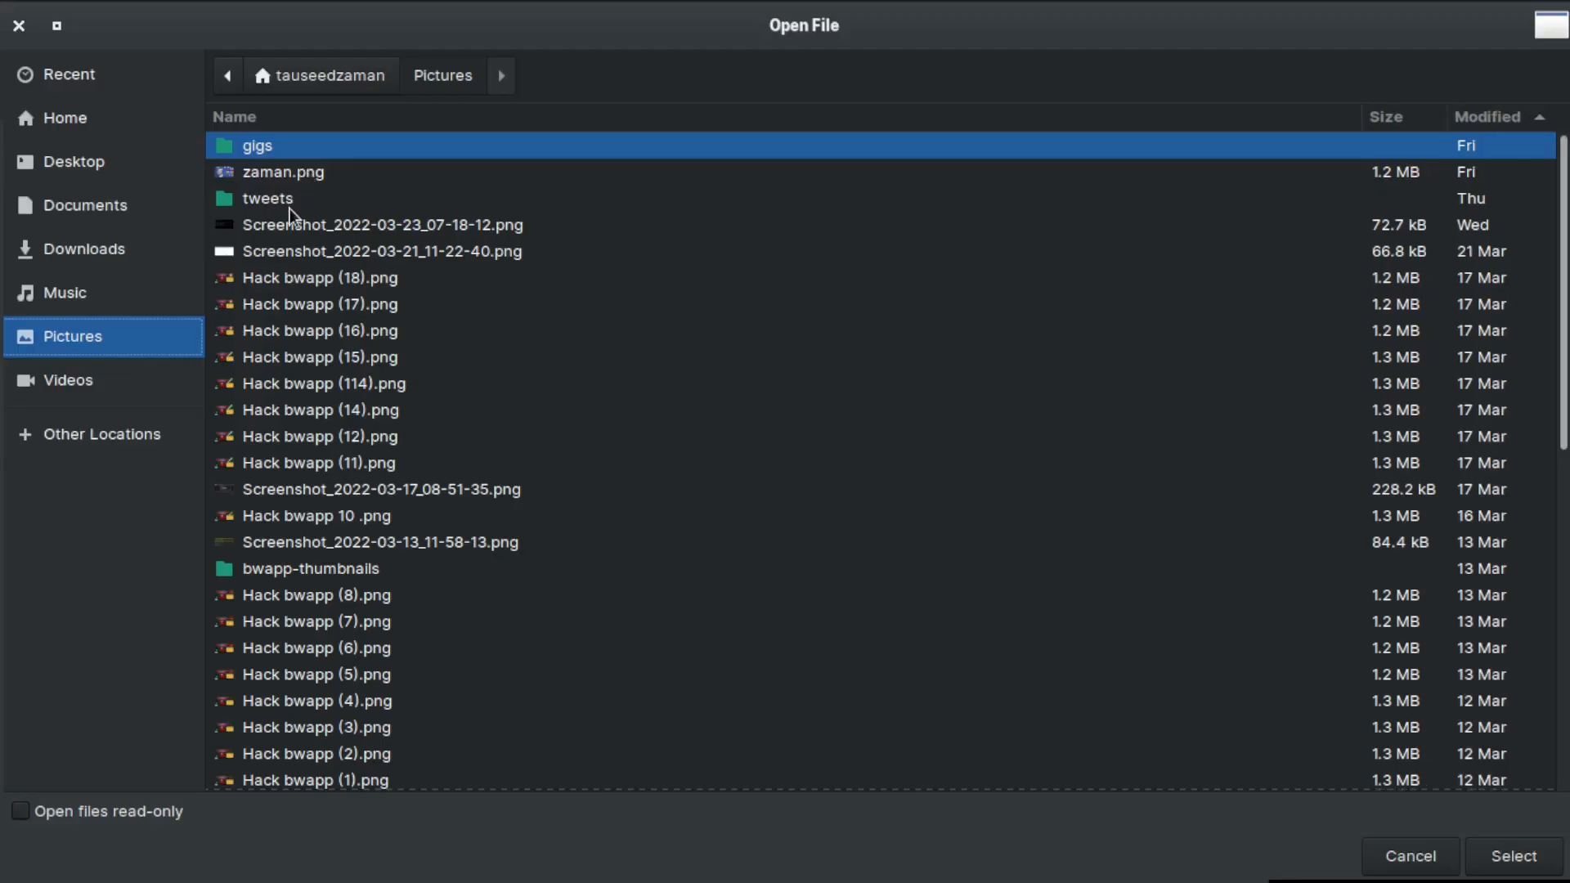
{"action": "left_click", "coordinate": [1512, 856]}
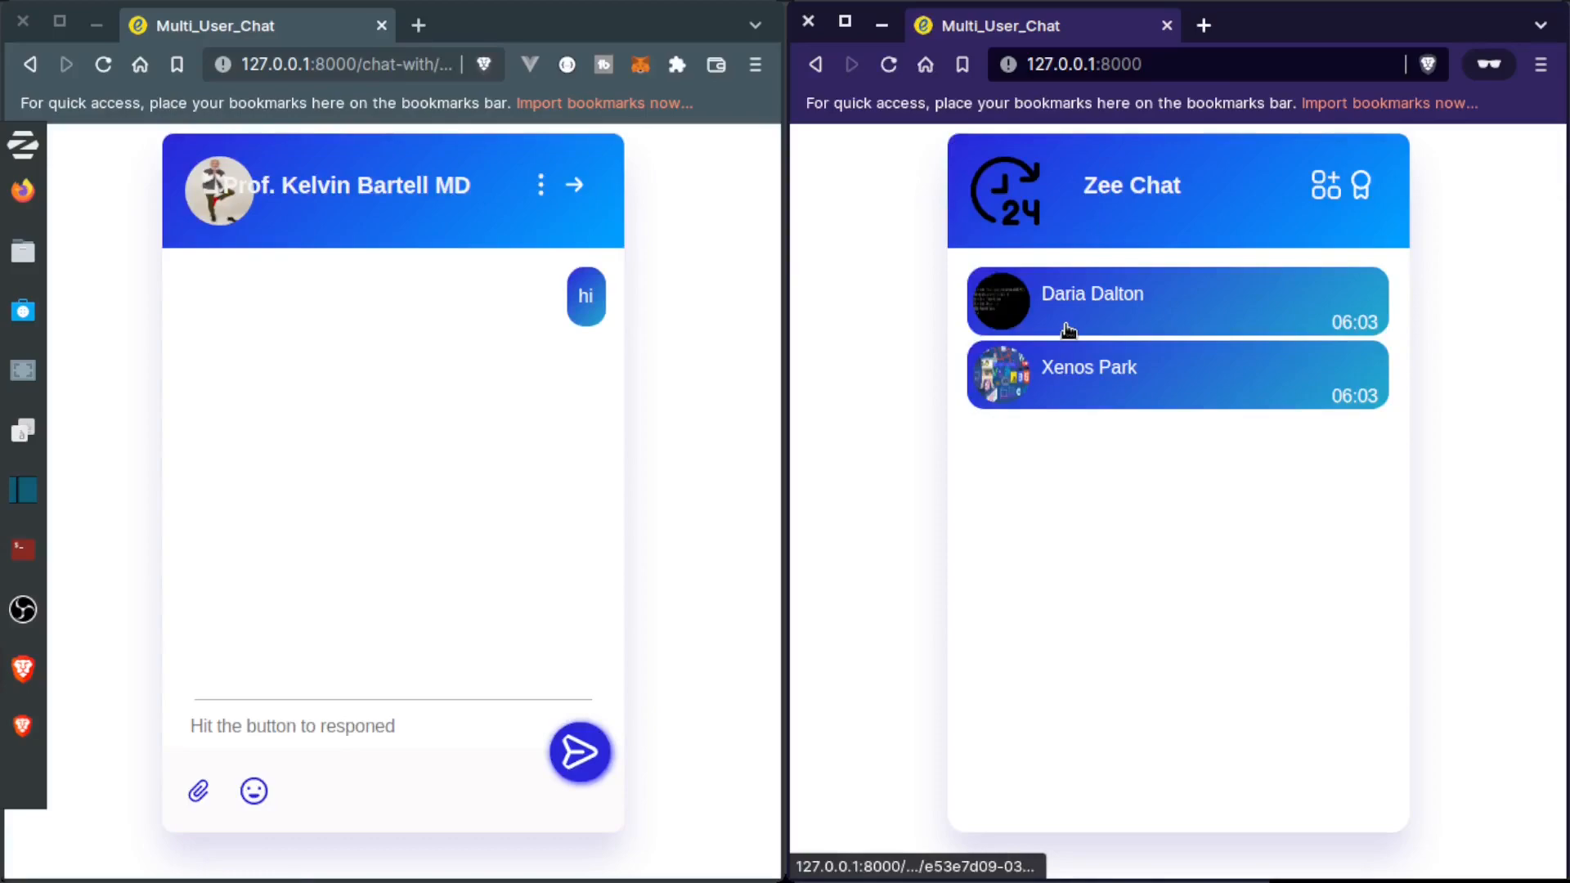
{"action": "left_click", "coordinate": [1091, 300]}
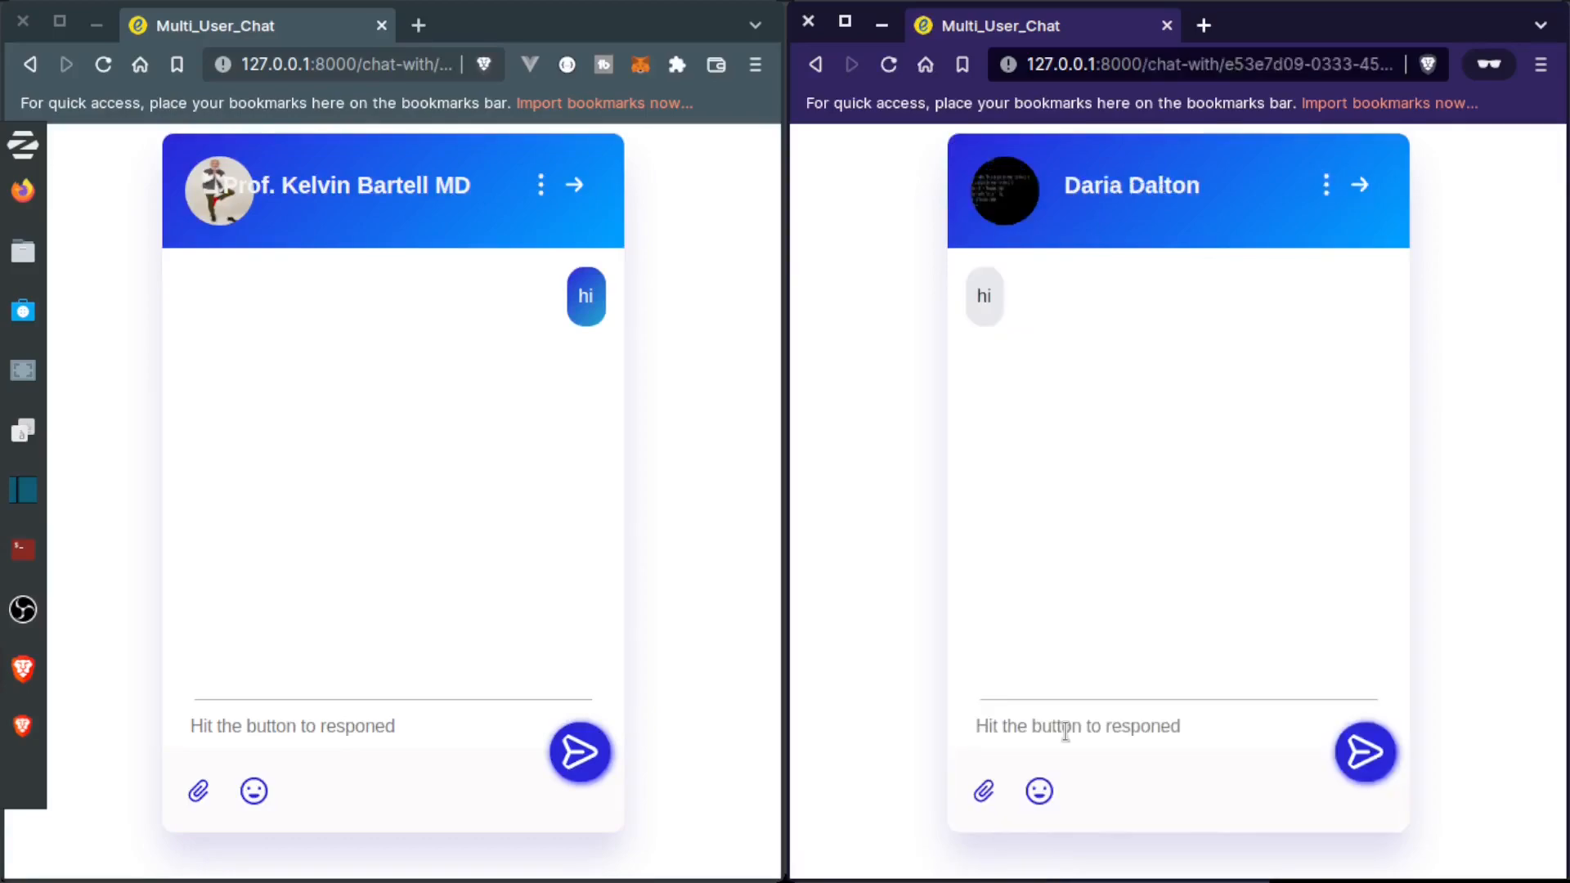